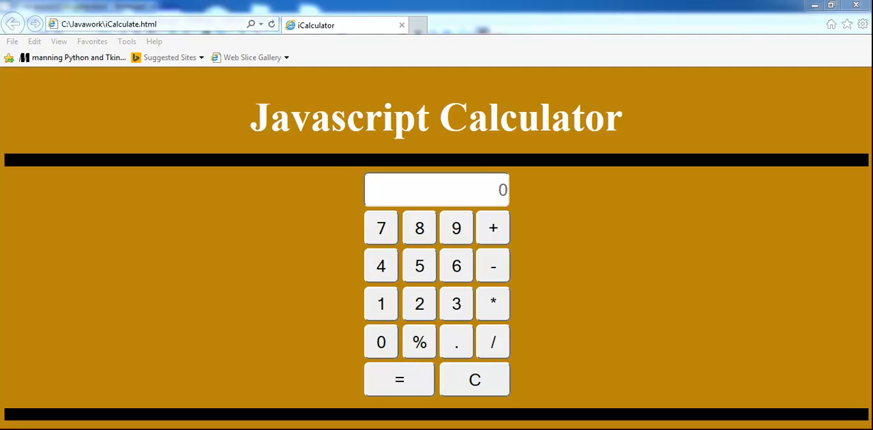
{"action": "mouse_move", "coordinate": [542, 299]}
{"action": "type", "text": "123*9"}
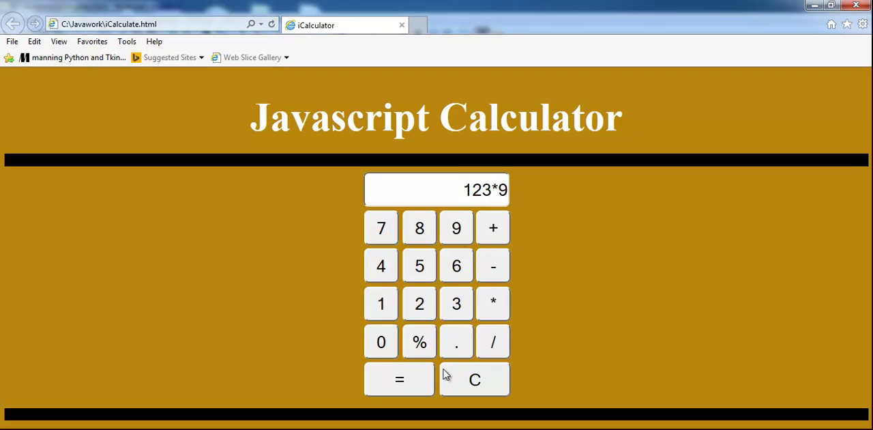
Step: Compute 123*9 = 1107 on the IE calculator and begin entering 143*
{"action": "left_click", "coordinate": [399, 379]}
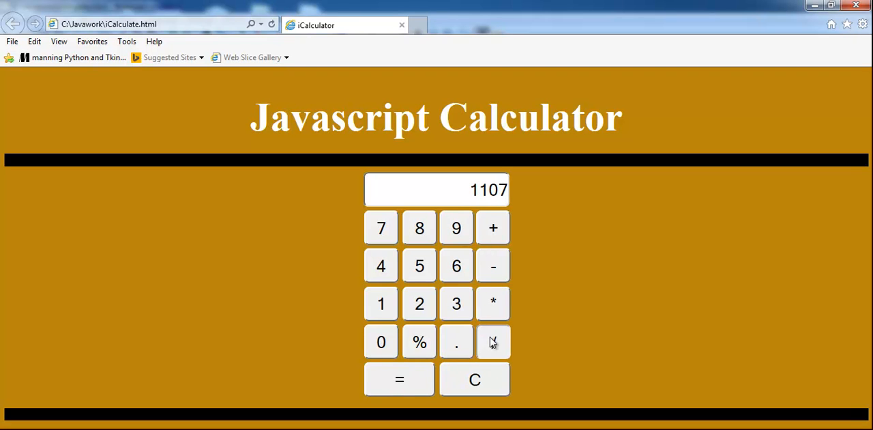
{"action": "left_click", "coordinate": [474, 379]}
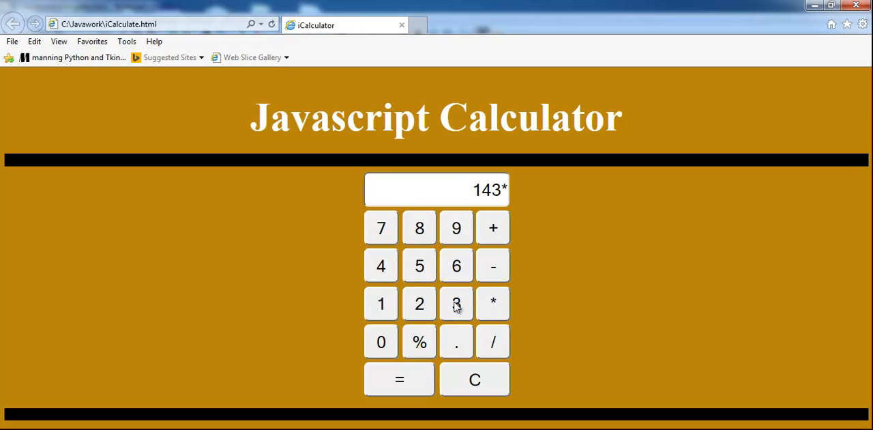
{"action": "left_click", "coordinate": [399, 380]}
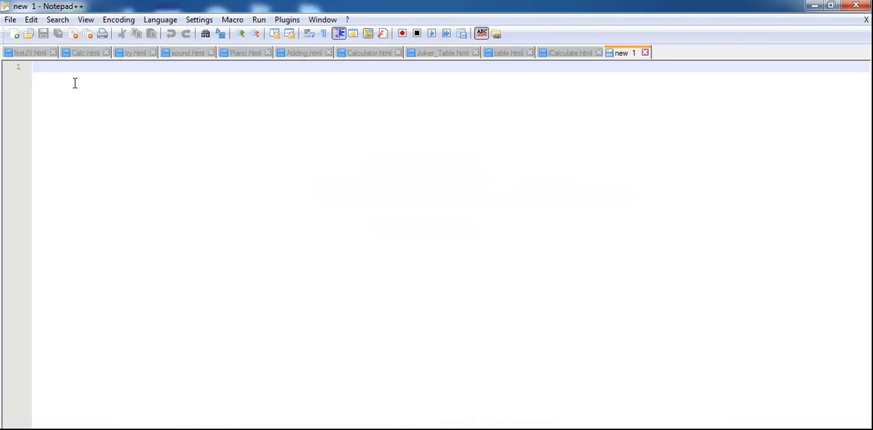
Step: Type the <html> and head markup with title 'iCalculator', ending with </head>
{"action": "type", "text": "<"}
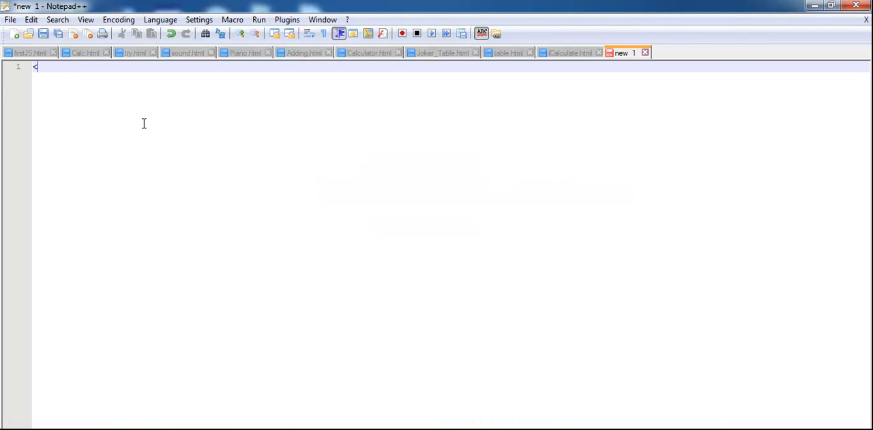
{"action": "type", "text": "<html>"}
{"action": "type", "text": "<head>"}
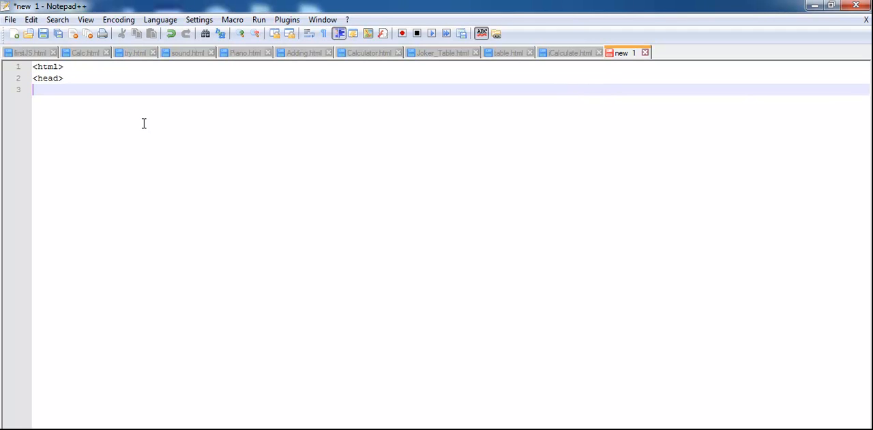
{"action": "type", "text": "<title>"}
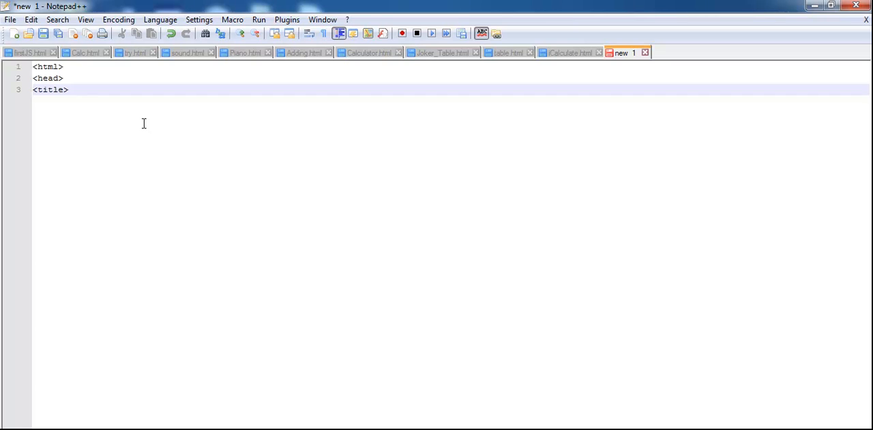
{"action": "type", "text": "iCal"}
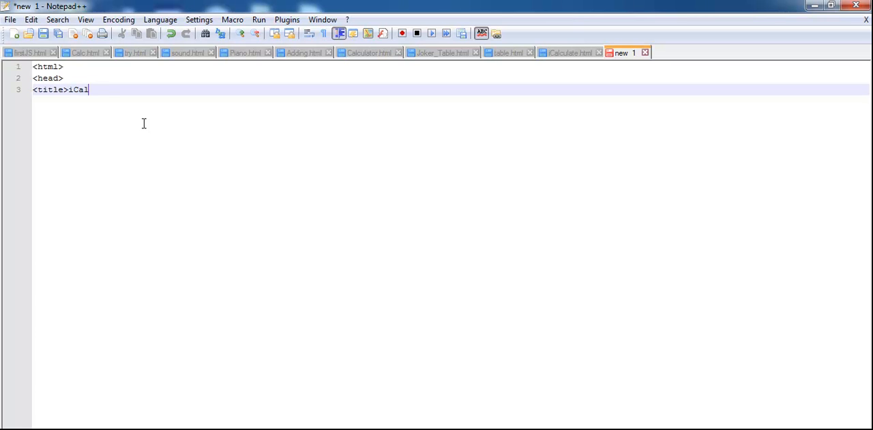
{"action": "type", "text": "culator<"}
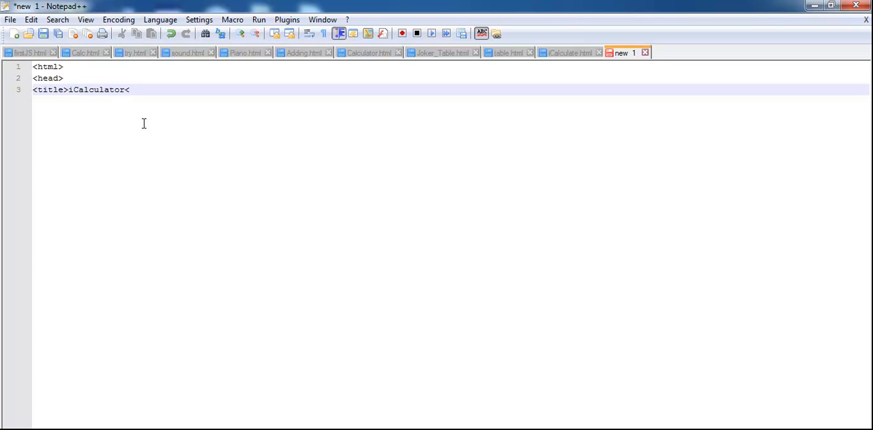
{"action": "type", "text": "/title>"}
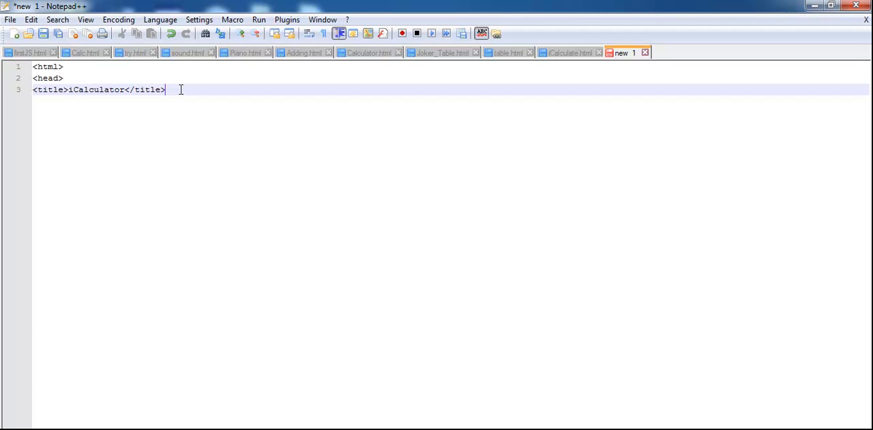
{"action": "key", "text": "Return"}
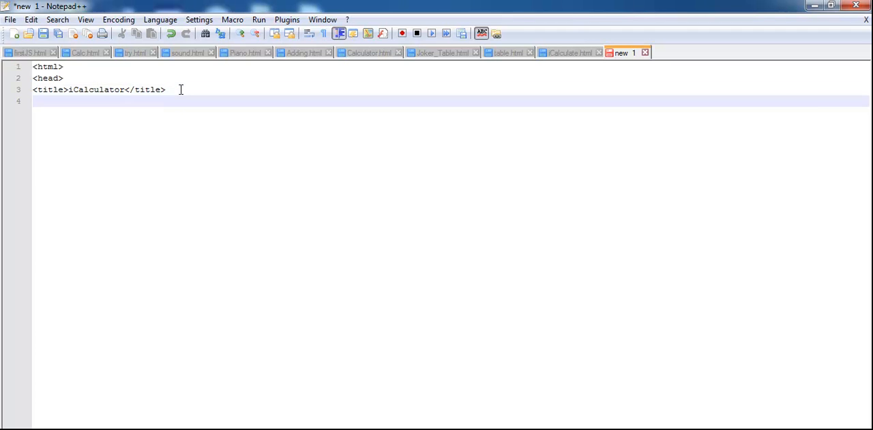
{"action": "type", "text": "<"}
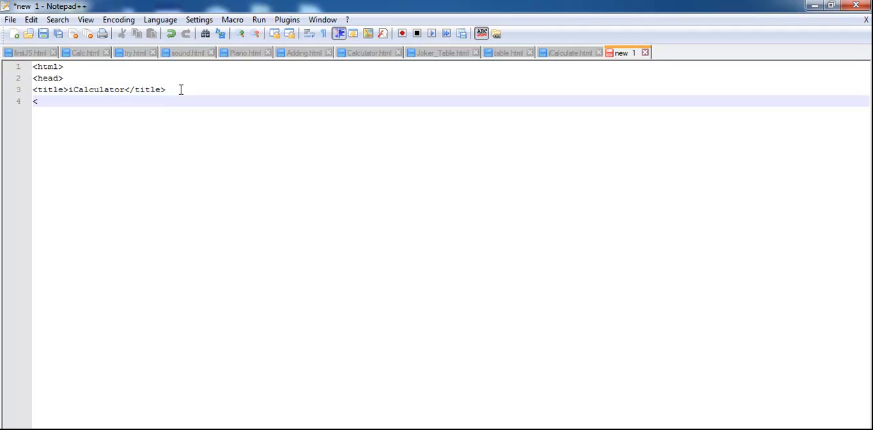
{"action": "type", "text": "/head>"}
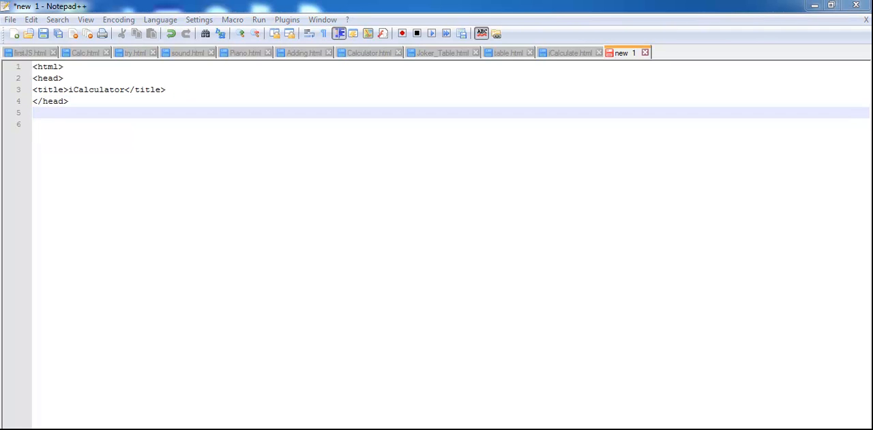
{"action": "mouse_move", "coordinate": [203, 267]}
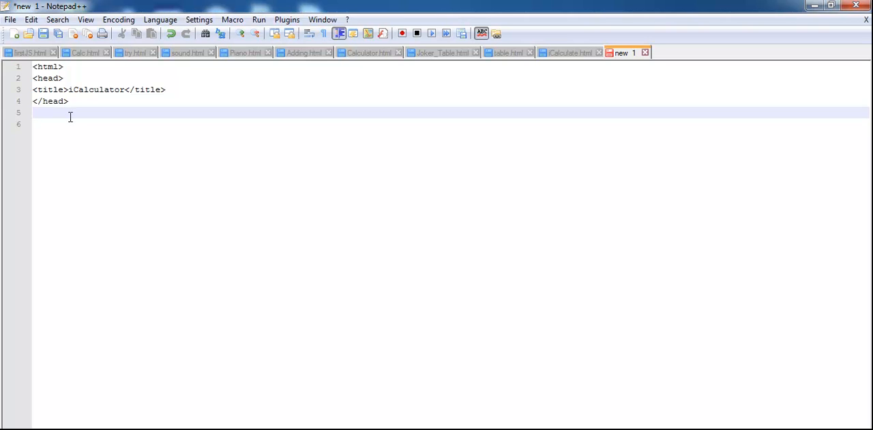
Step: Add the <body> tag with bgcolor "B8860B"
{"action": "type", "text": "<body"}
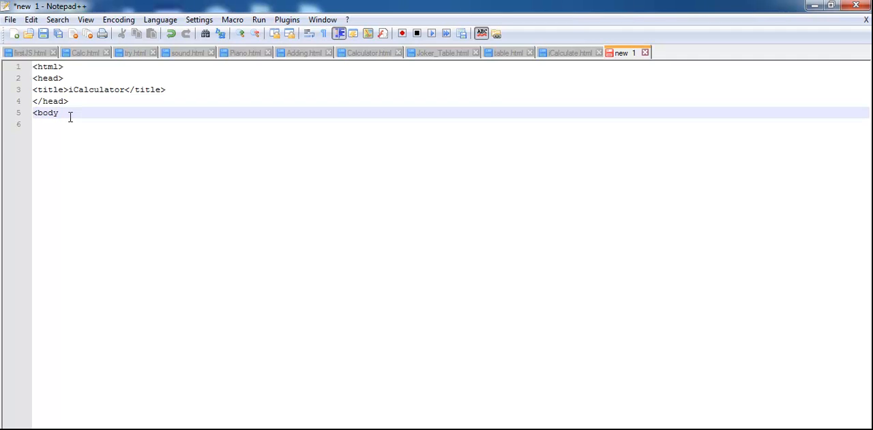
{"action": "type", "text": "b"}
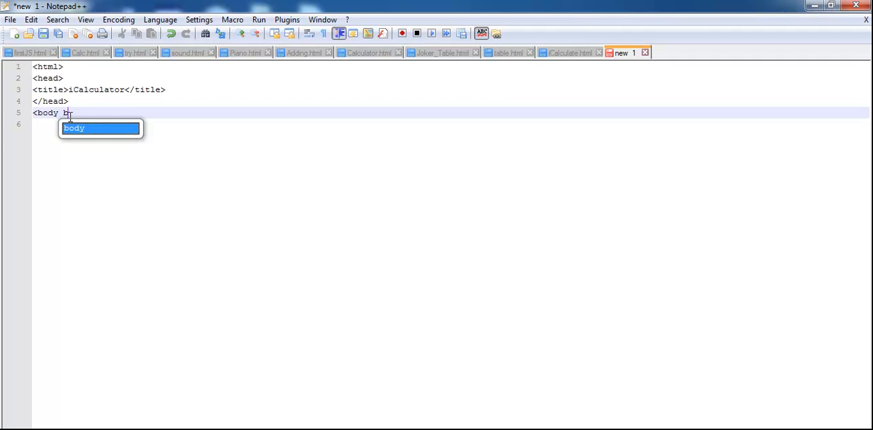
{"action": "type", "text": "gcolor="}
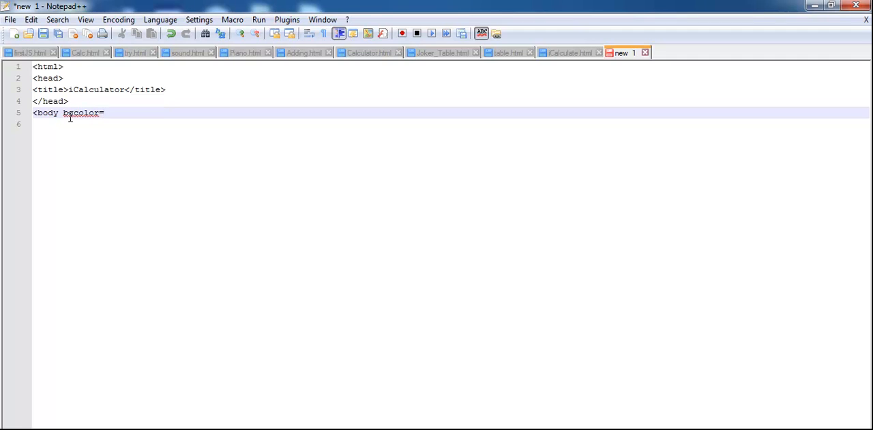
{"action": "type", "text": "\"B"}
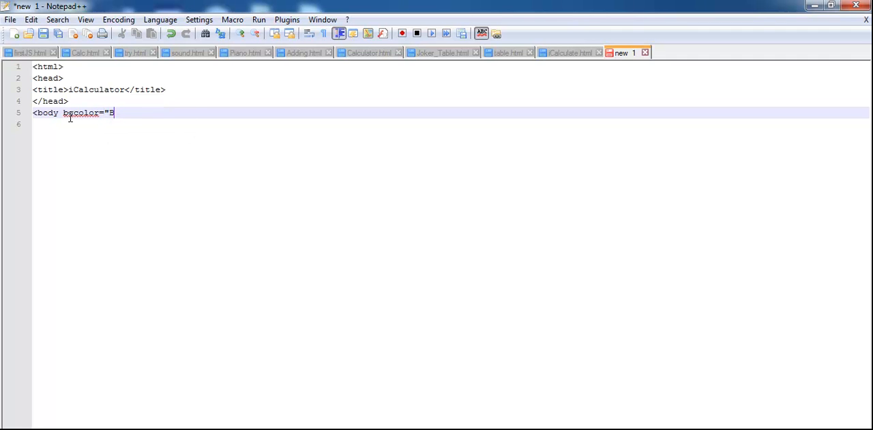
{"action": "type", "text": "8860B\">"}
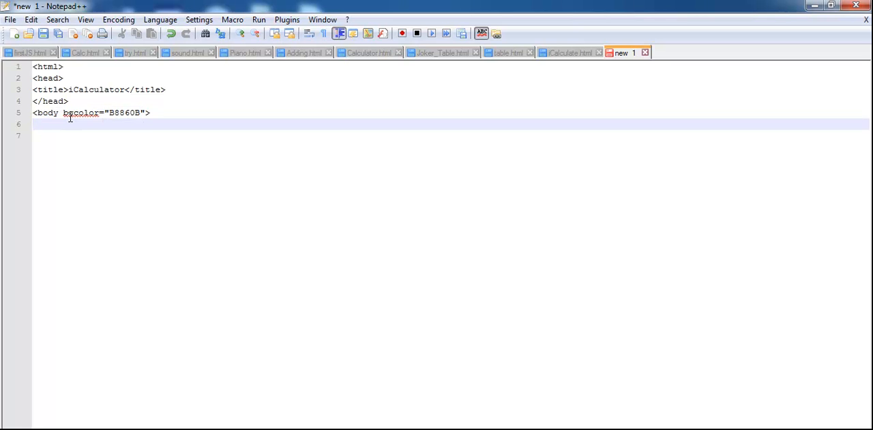
Step: Add a <center> tag followed by a <br> line break
{"action": "type", "text": "<"}
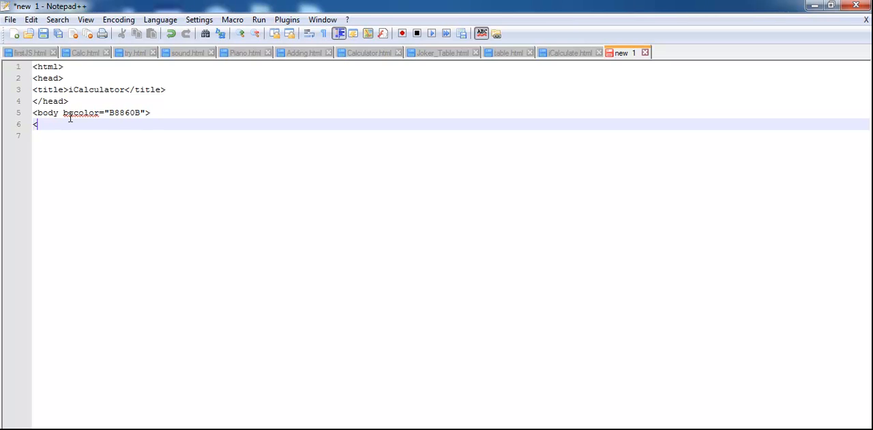
{"action": "type", "text": "cent"}
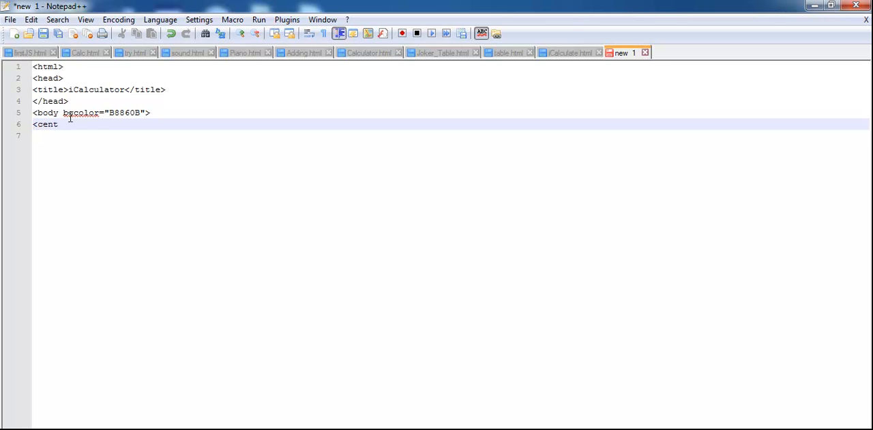
{"action": "type", "text": "er"}
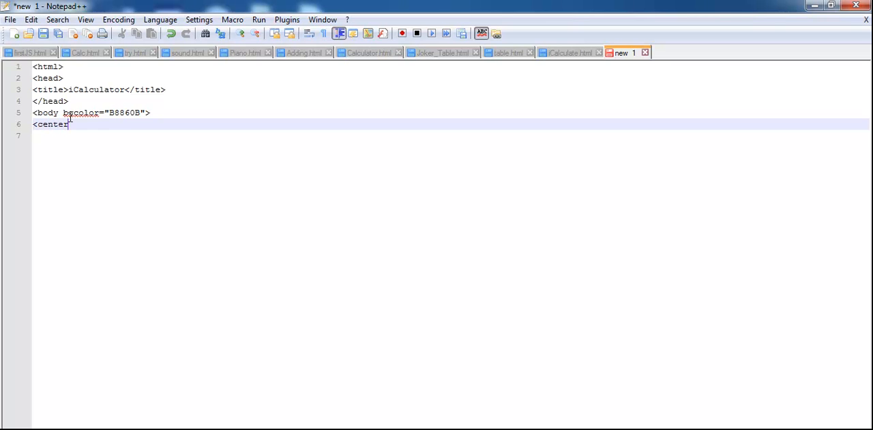
{"action": "type", "text": ">"}
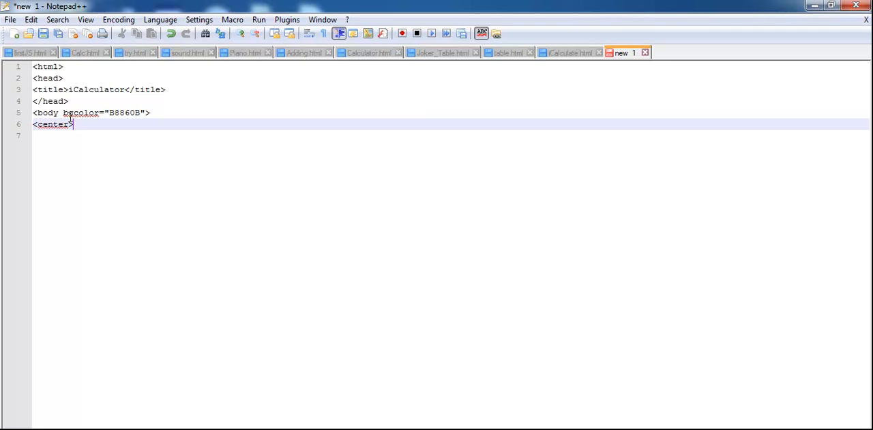
{"action": "type", "text": "<br>"}
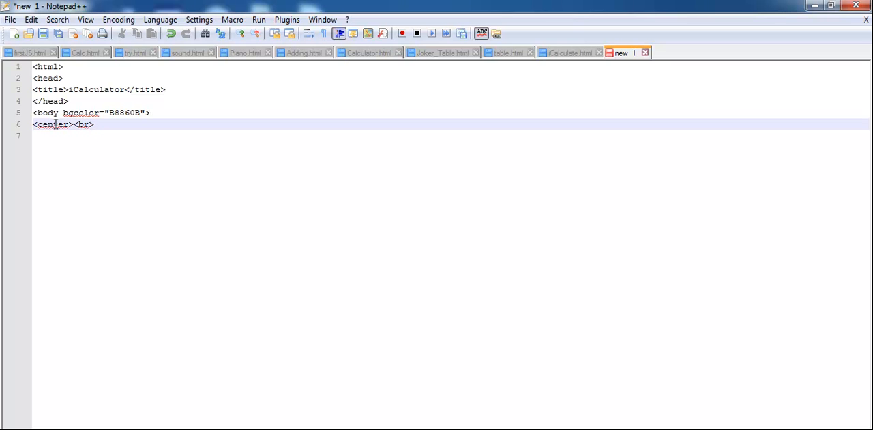
Step: Add an <hr> tag with size=20 and color="black" after line 6
{"action": "left_click", "coordinate": [101, 124]}
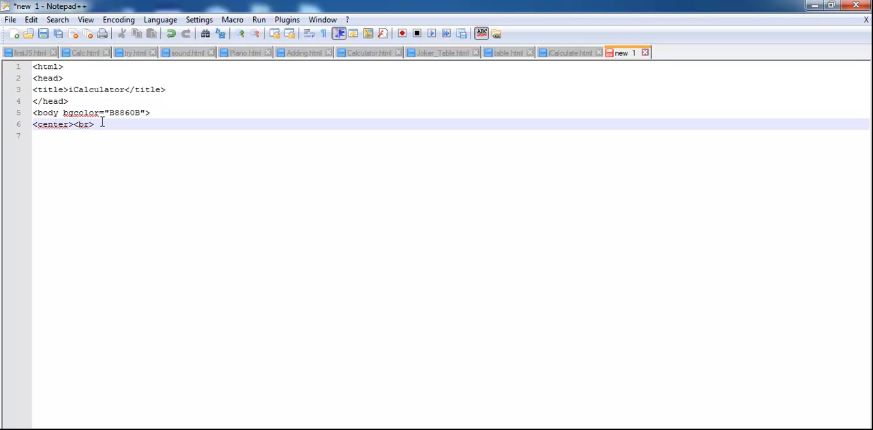
{"action": "type", "text": "<"}
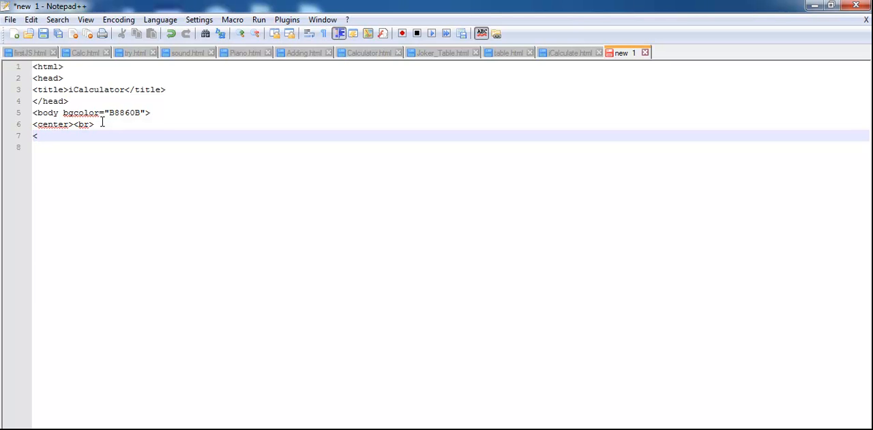
{"action": "type", "text": "hr"}
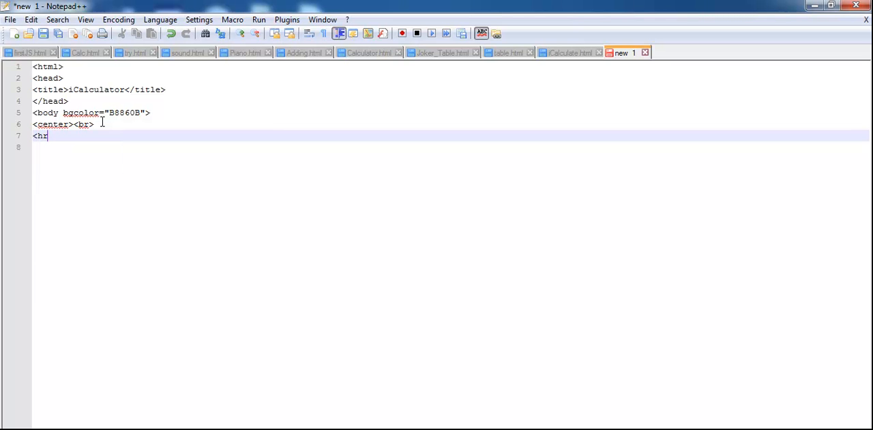
{"action": "type", "text": ">"}
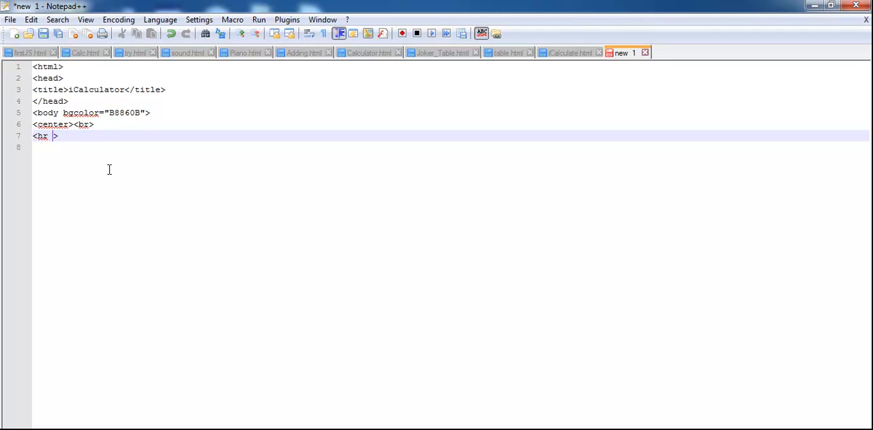
{"action": "type", "text": "size"}
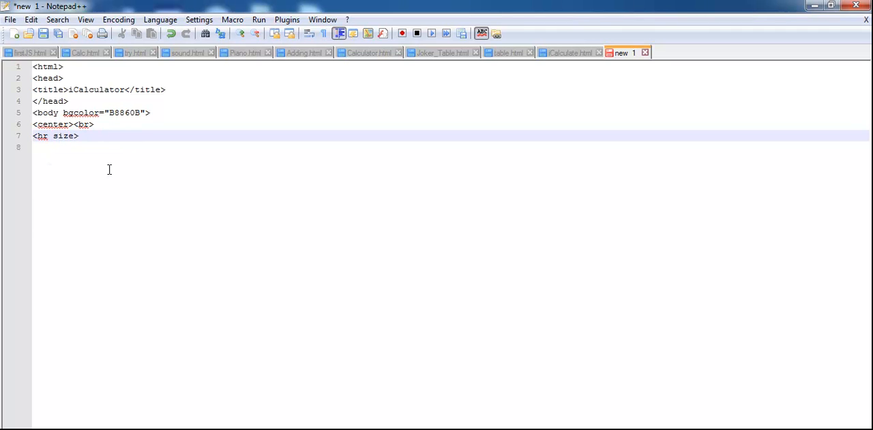
{"action": "type", "text": "=20"}
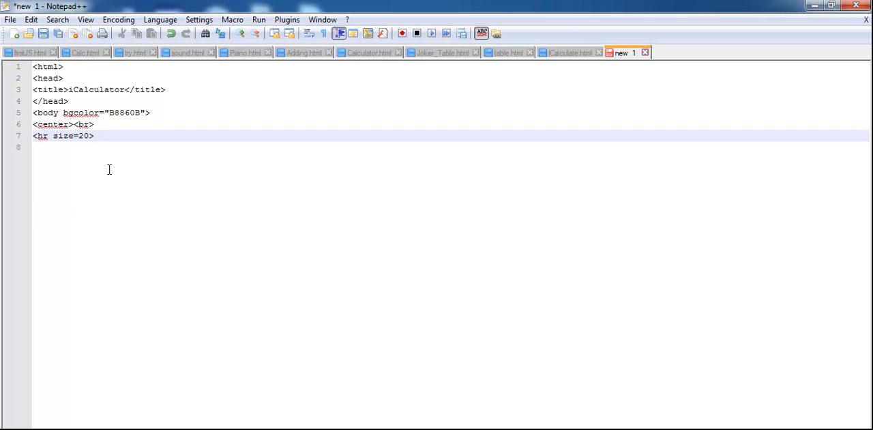
{"action": "type", "text": "color"}
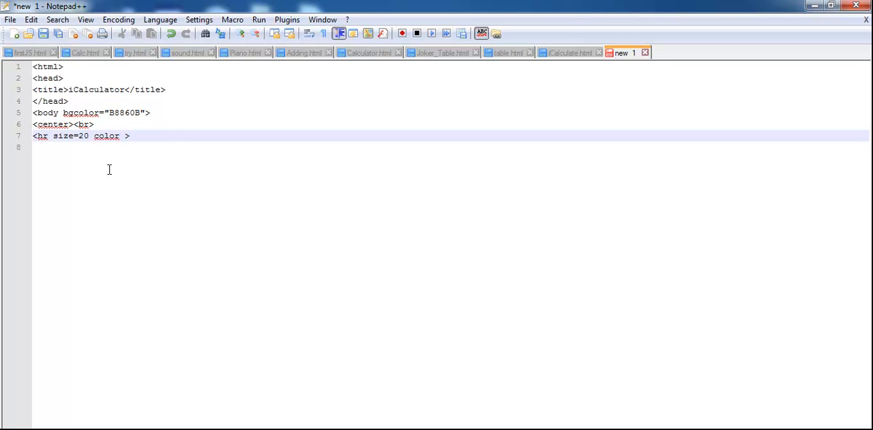
{"action": "type", "text": "=\""}
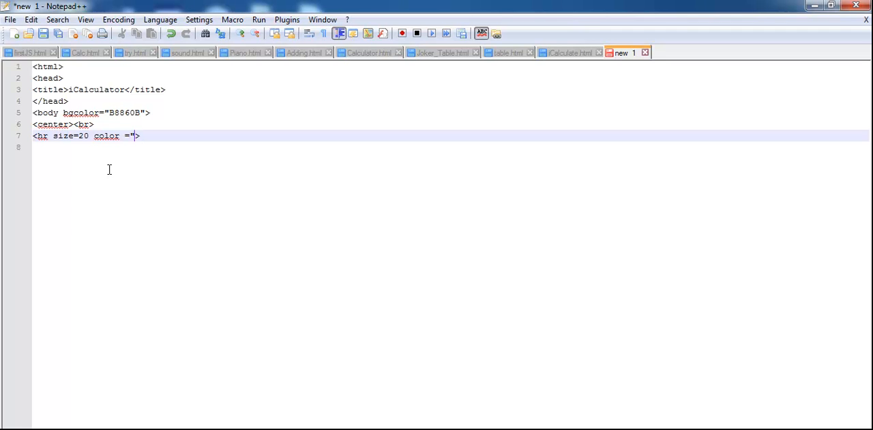
{"action": "type", "text": "black"}
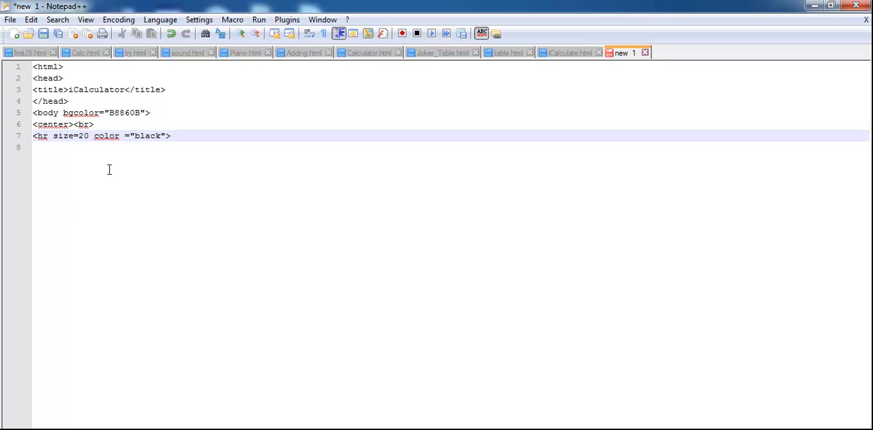
{"action": "mouse_move", "coordinate": [194, 160]}
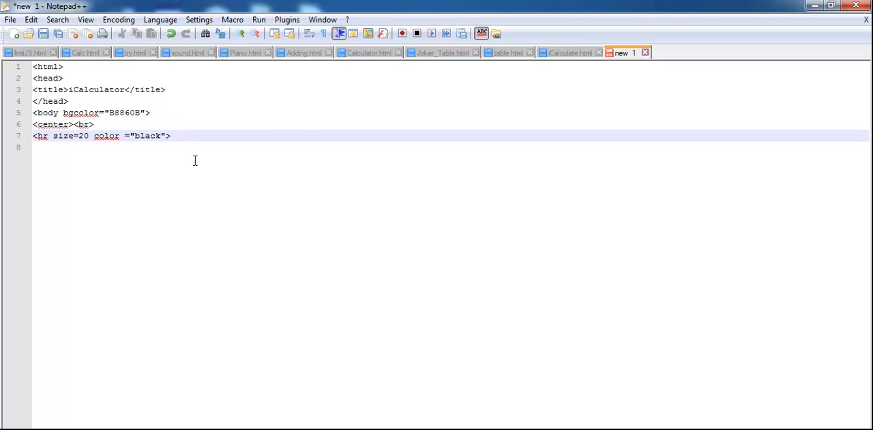
Step: Insert a bold <h1> 'Javascript Calculator' in white font, Font-size:70, above the rule
{"action": "left_click", "coordinate": [95, 124]}
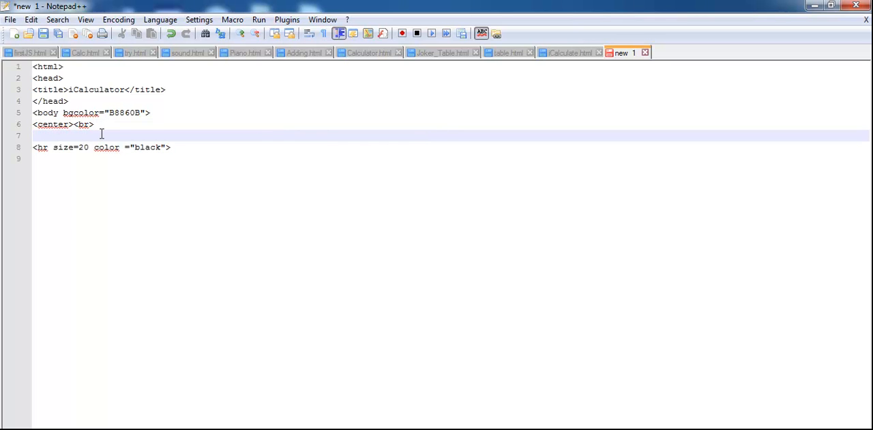
{"action": "type", "text": "<"}
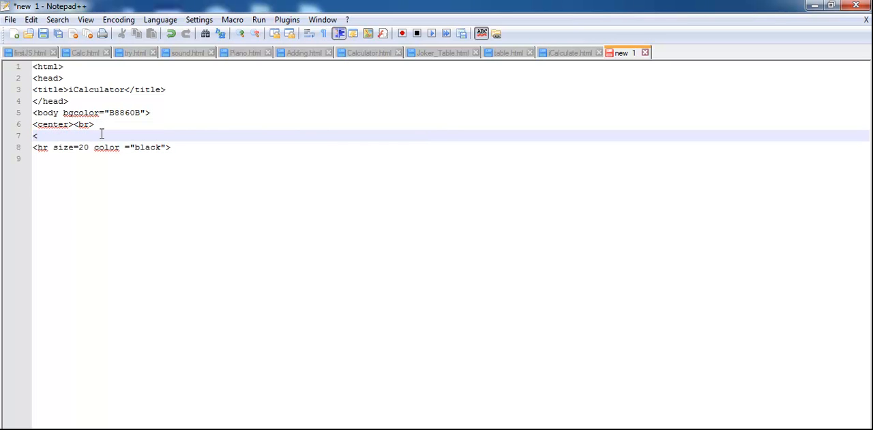
{"action": "type", "text": "h1"}
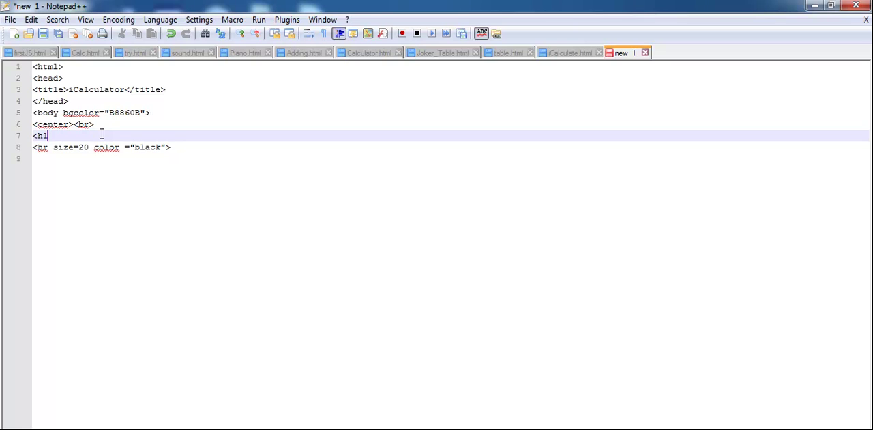
{"action": "type", "text": "><"}
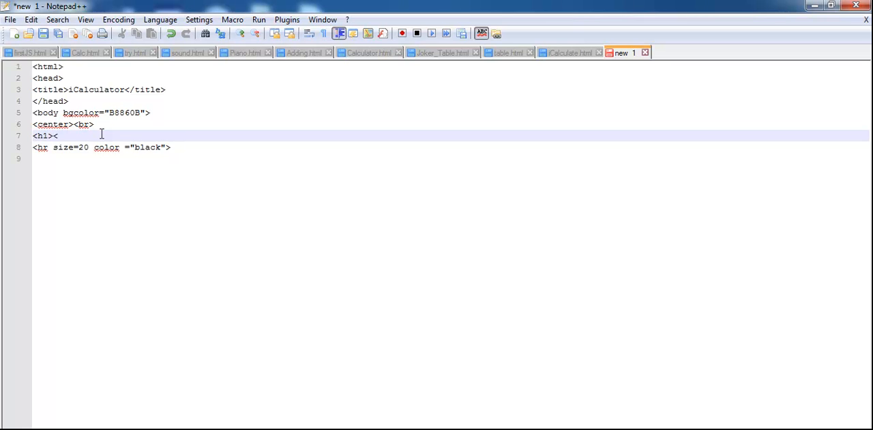
{"action": "type", "text": "B>"}
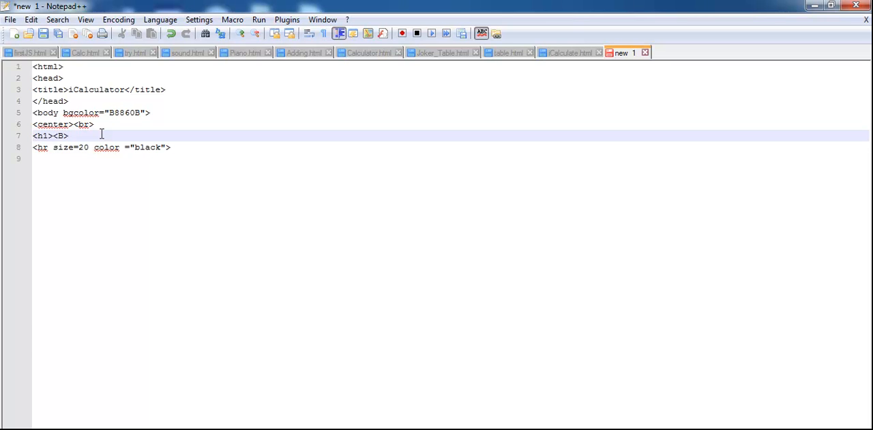
{"action": "type", "text": "<font"}
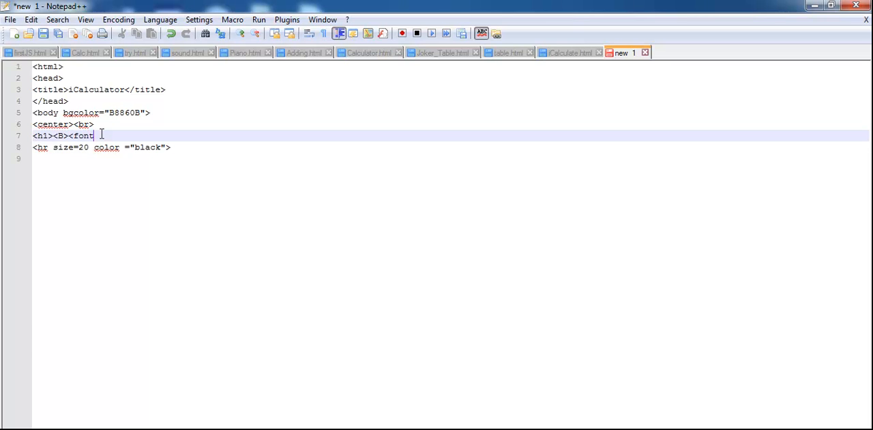
{"action": "type", "text": "color =\"white"}
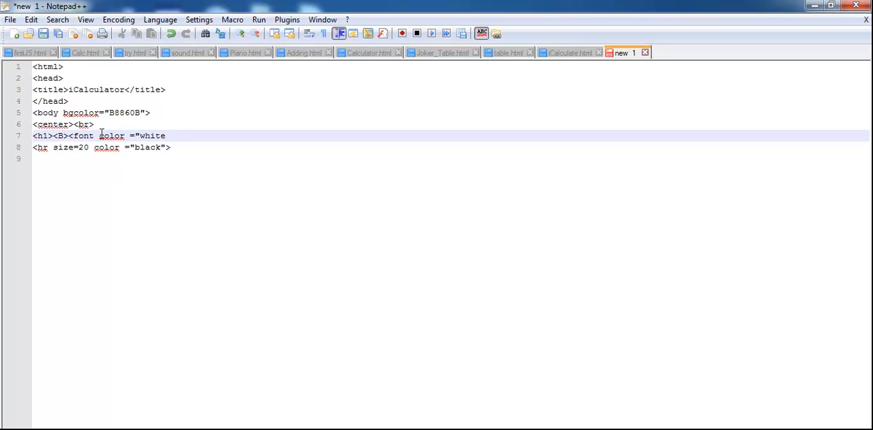
{"action": "type", "text": "\""}
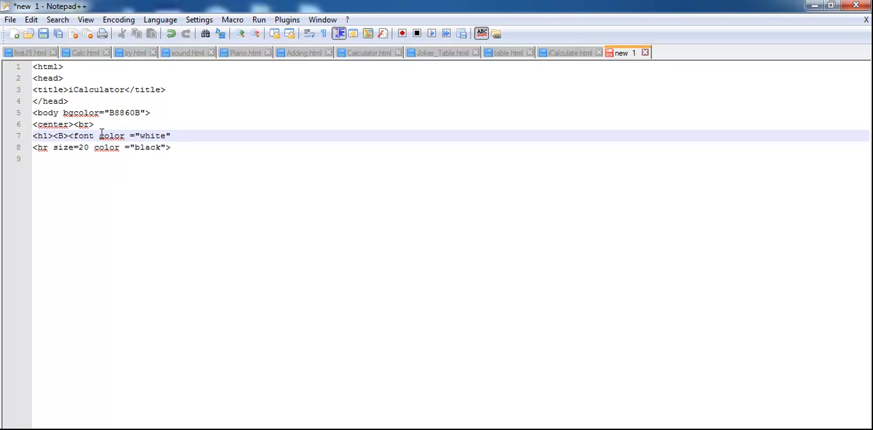
{"action": "type", "text": "style ="}
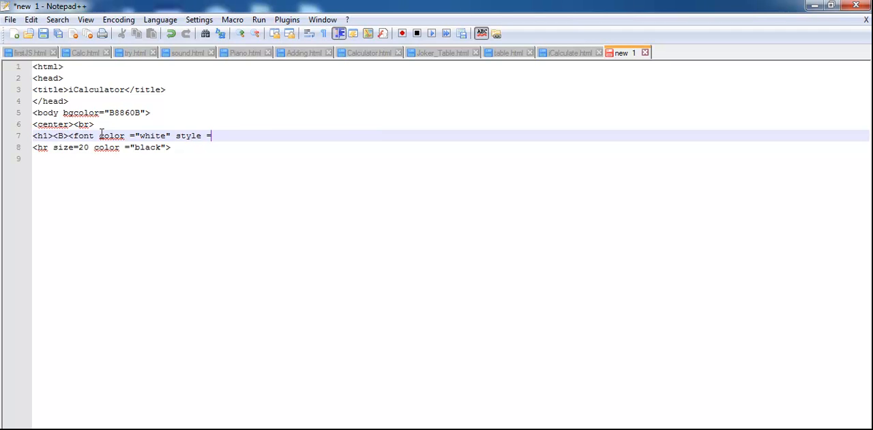
{"action": "type", "text": "Font-size:70\"> Javascript Calculator </font></h1></B>"}
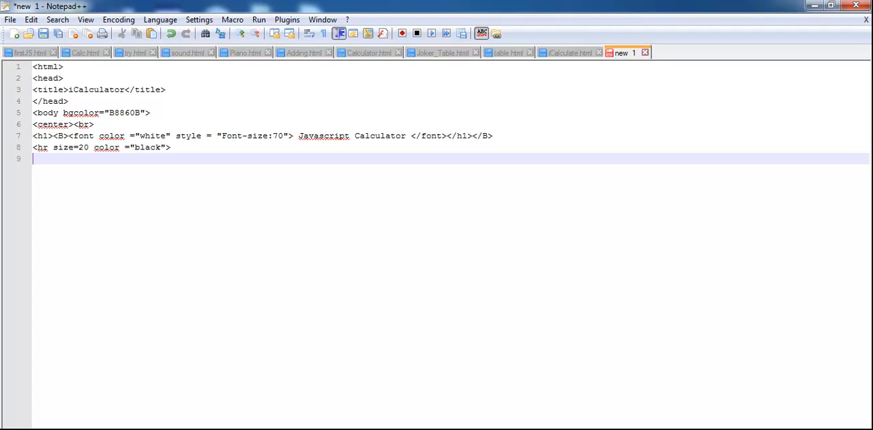
{"action": "mouse_move", "coordinate": [140, 169]}
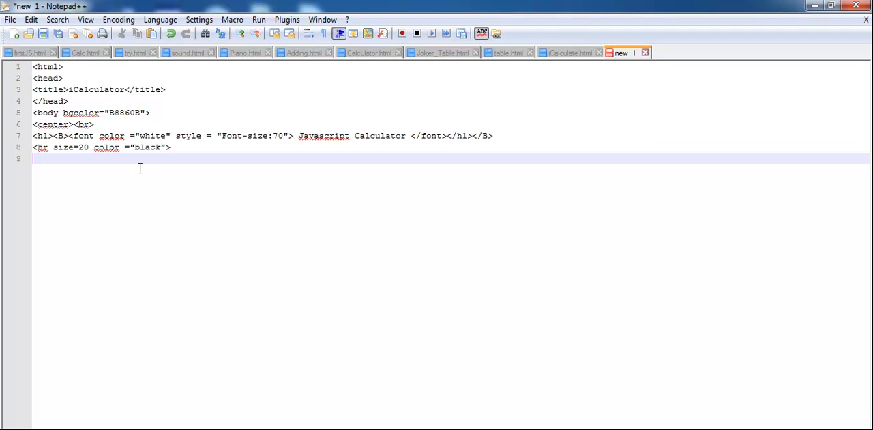
Step: Add a <div> styled width:261px with background FFF8DC
{"action": "type", "text": "<"}
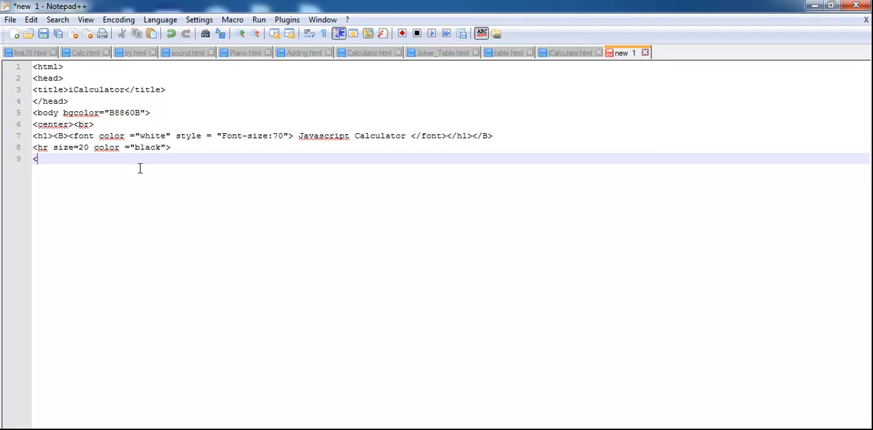
{"action": "type", "text": "di"}
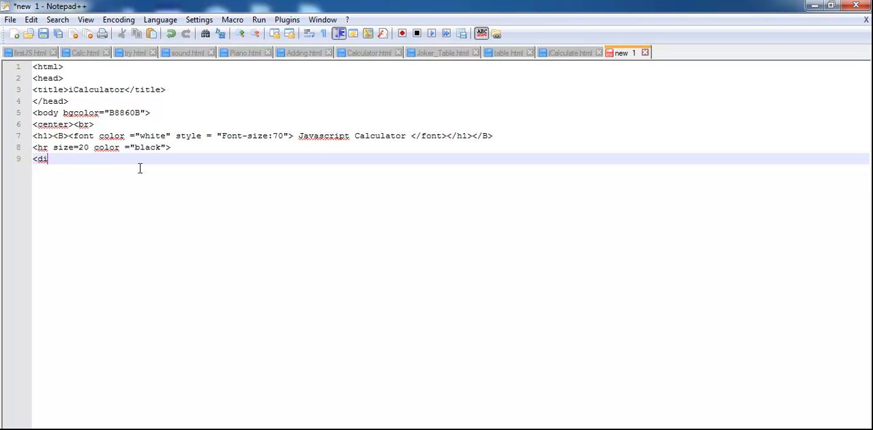
{"action": "type", "text": "v>"}
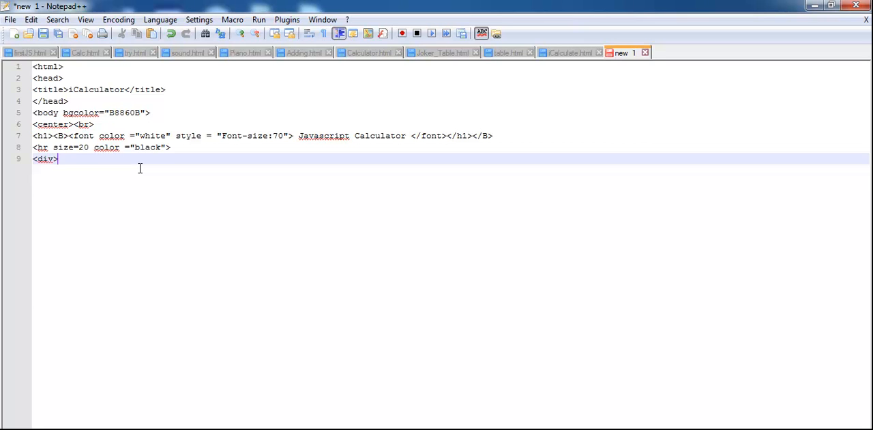
{"action": "key", "text": "Backspace"}
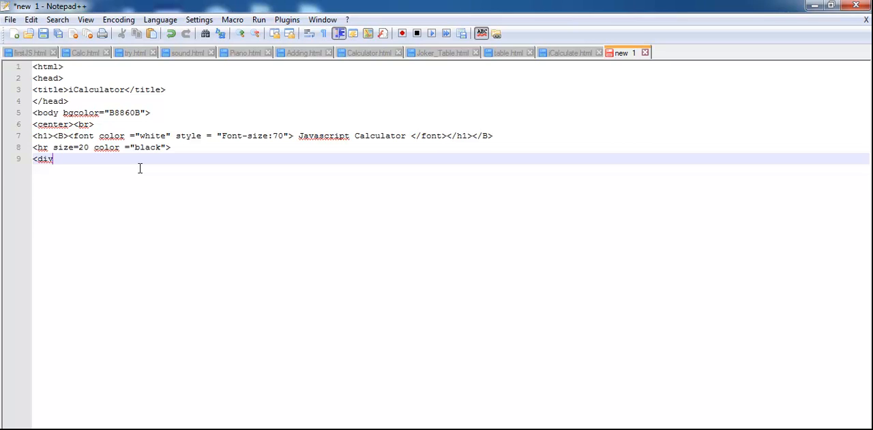
{"action": "type", "text": "style = \"width:261px; background:\"FFF8DC\">"}
{"action": "type", "text": "<form name =\"Calculator\">"}
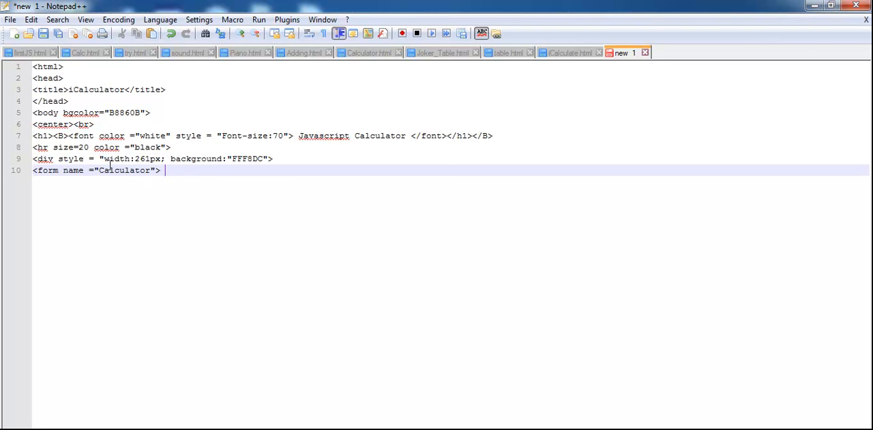
{"action": "mouse_move", "coordinate": [276, 216]}
{"action": "type", "text": "<input"}
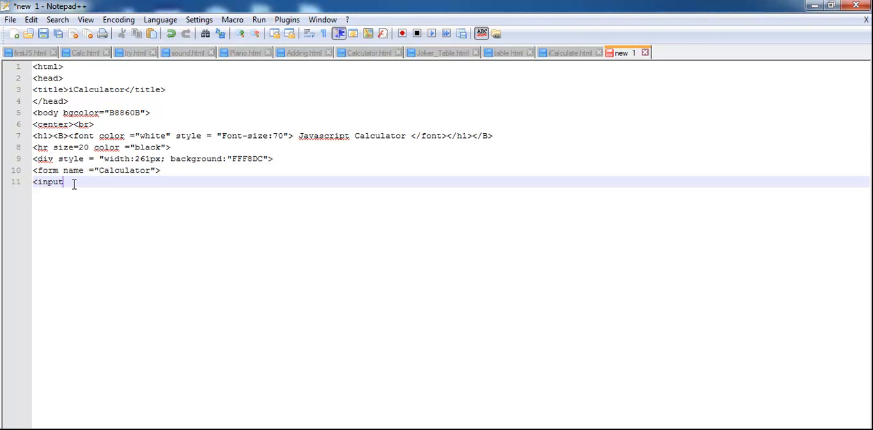
Step: Add the Calculator form's display input, a <br> line break, and start the next input
{"action": "type", "text": "nam"}
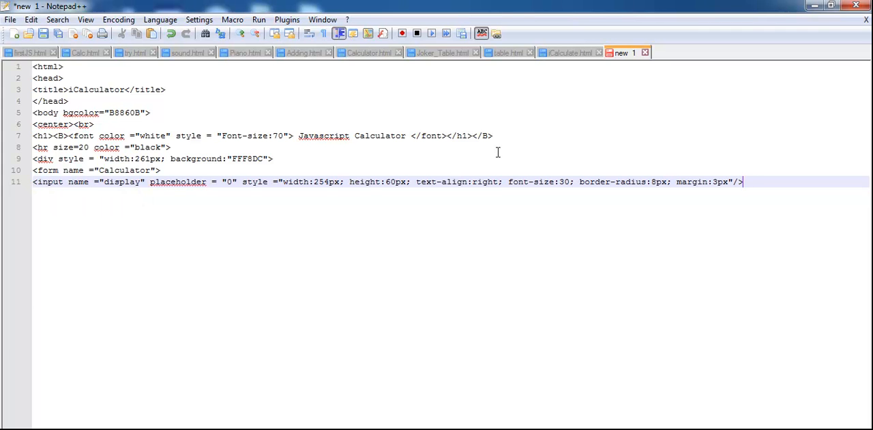
{"action": "key", "text": "Return"}
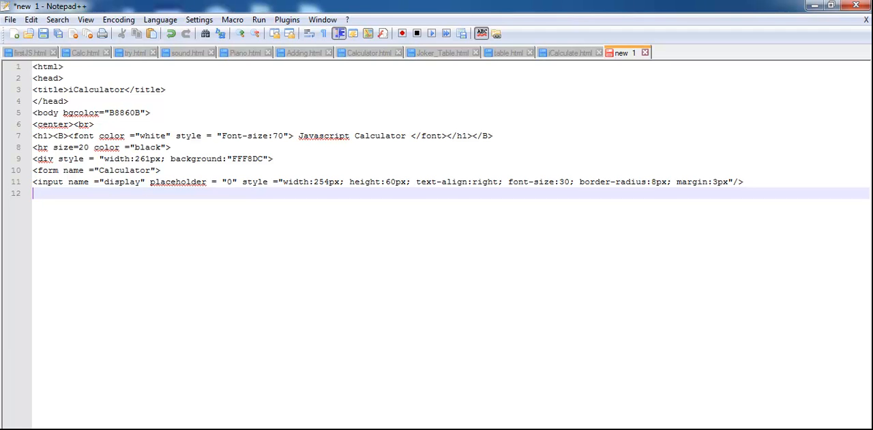
{"action": "type", "text": "<br"}
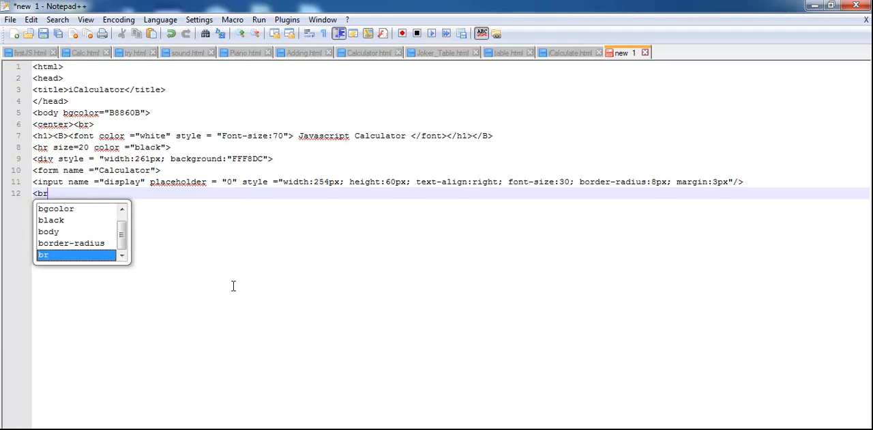
{"action": "key", "text": "enter"}
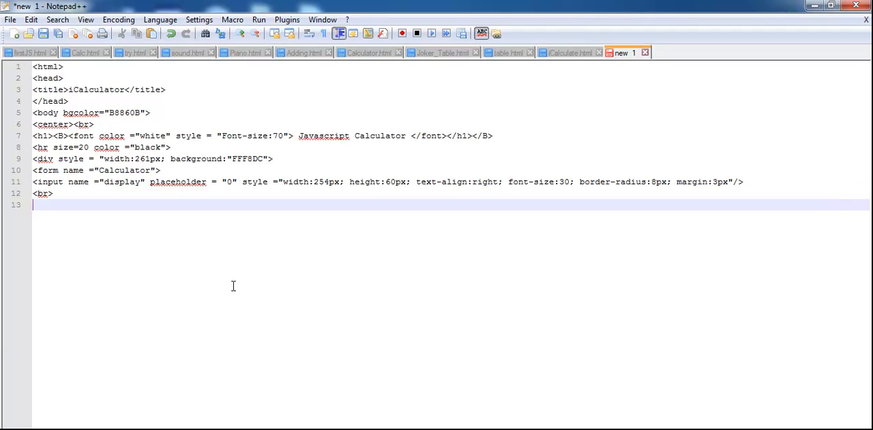
{"action": "mouse_move", "coordinate": [43, 310]}
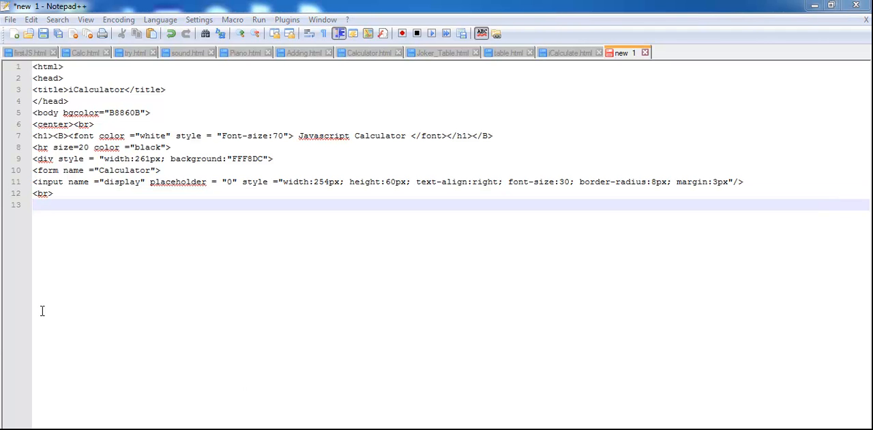
{"action": "mouse_move", "coordinate": [54, 293]}
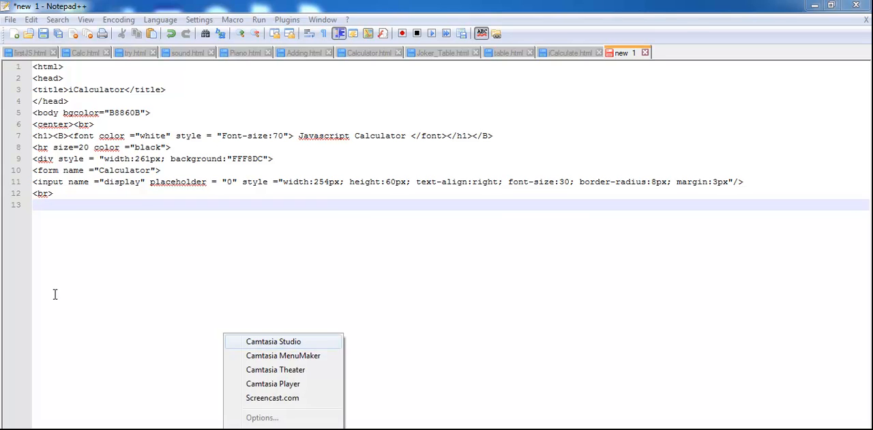
{"action": "type", "text": "<inpu"}
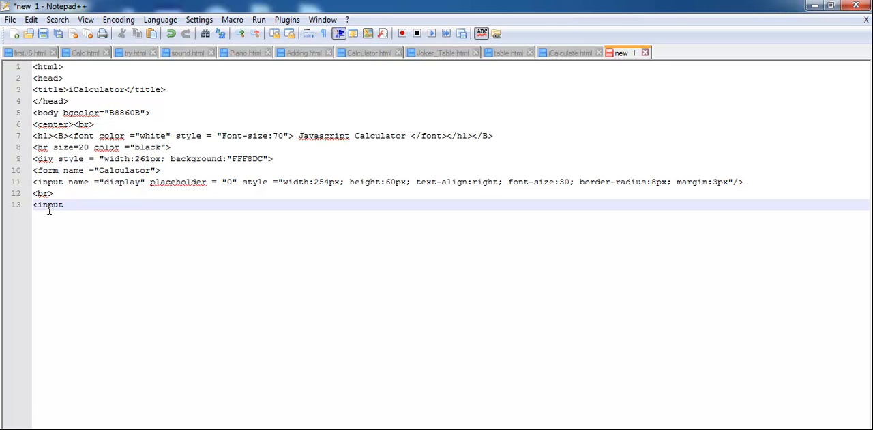
Step: Type the keypad button rows: 7-9 +, 4-6 +, 1-3 *, and 0 % . /
{"action": "type", "text": "type"}
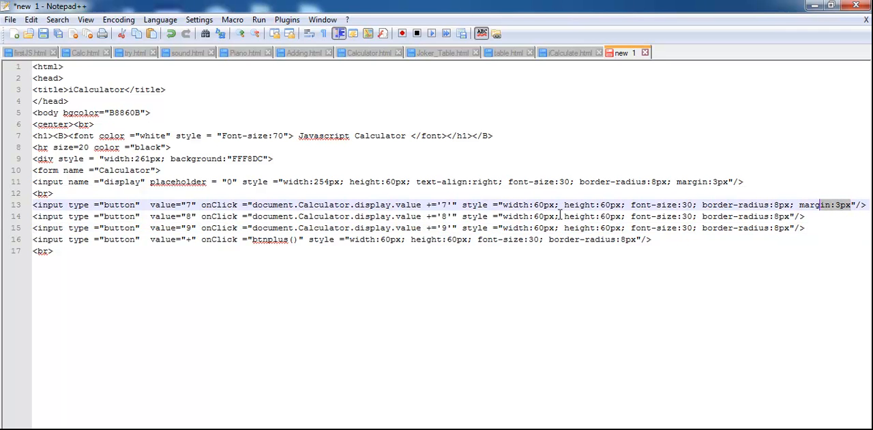
{"action": "mouse_move", "coordinate": [788, 204]}
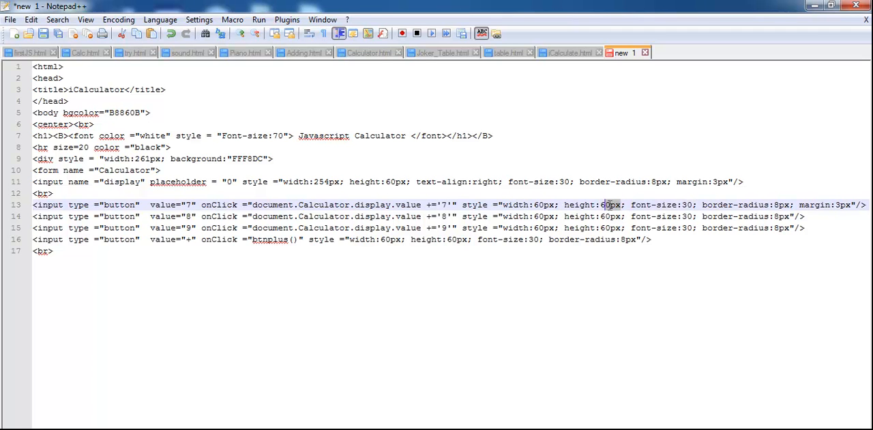
{"action": "double_click", "coordinate": [528, 205]}
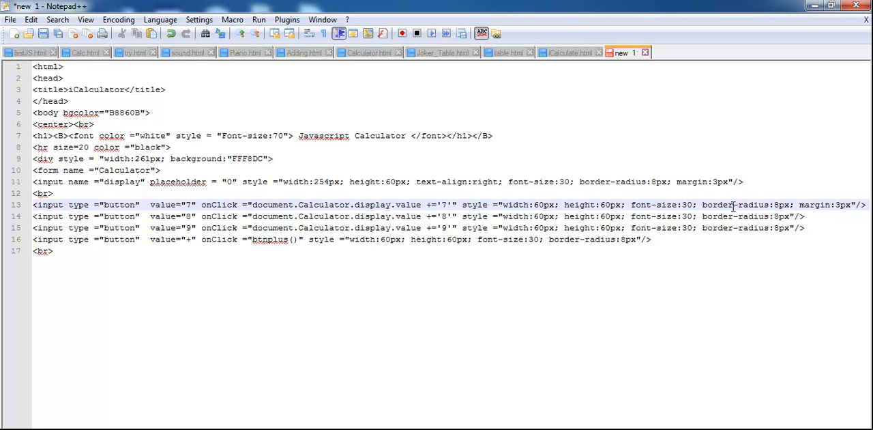
{"action": "left_click", "coordinate": [703, 205]}
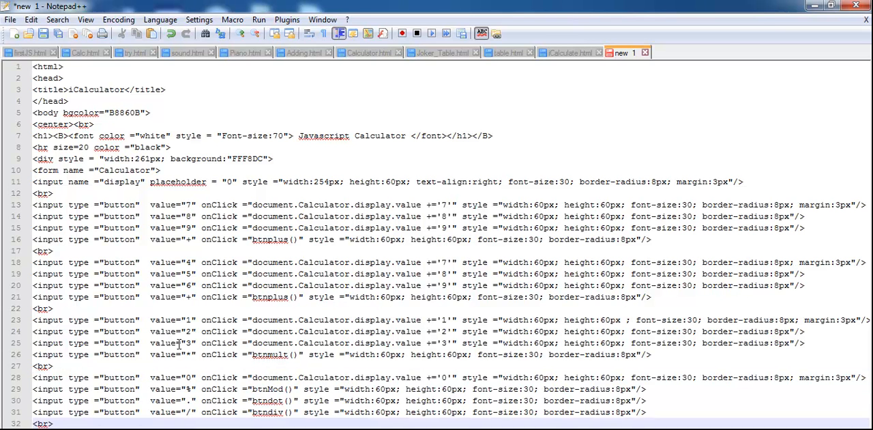
{"action": "left_click", "coordinate": [53, 423]}
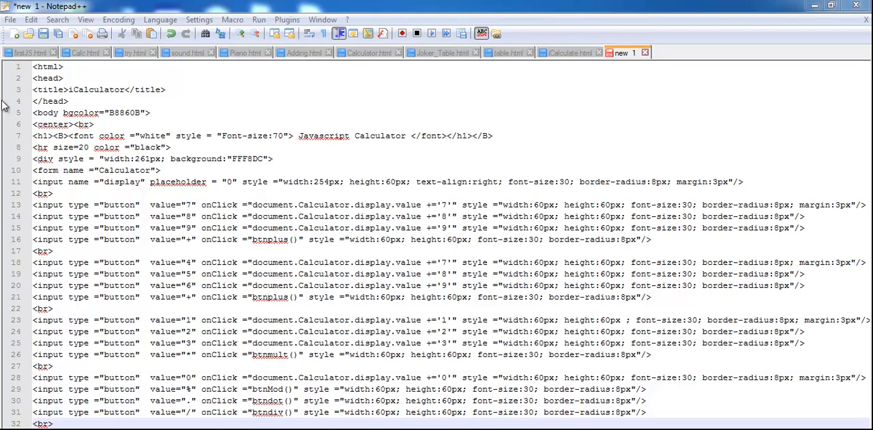
Step: Save the document as iCalc in the Javawork folder, then resave it as HTML
{"action": "left_click", "coordinate": [10, 20]}
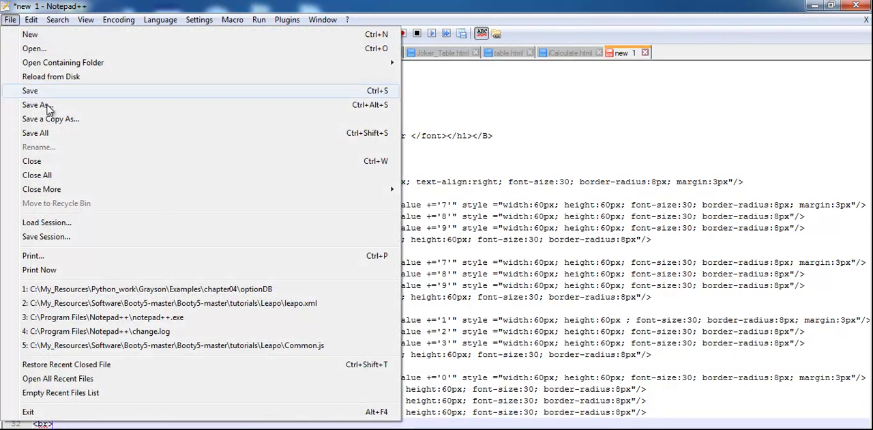
{"action": "left_click", "coordinate": [37, 105]}
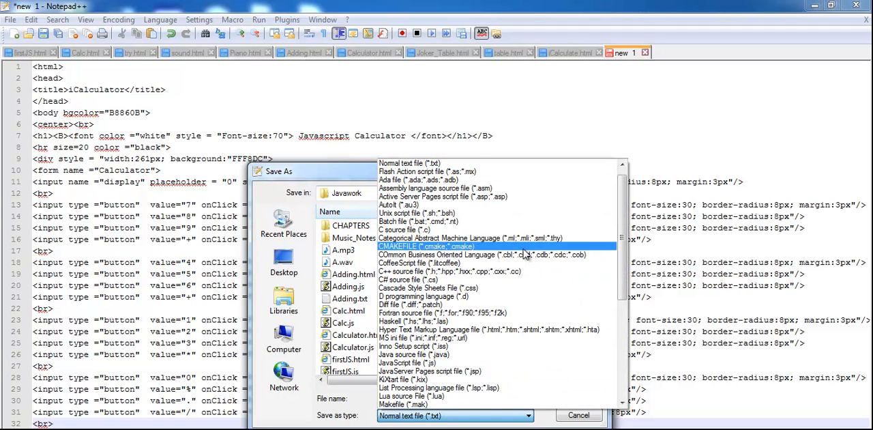
{"action": "scroll", "scroll_direction": "down", "scroll_amount": 3}
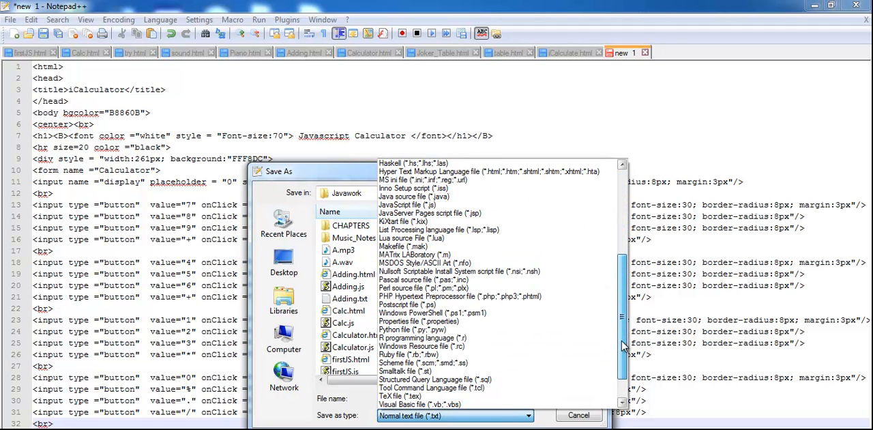
{"action": "left_click", "coordinate": [413, 205]}
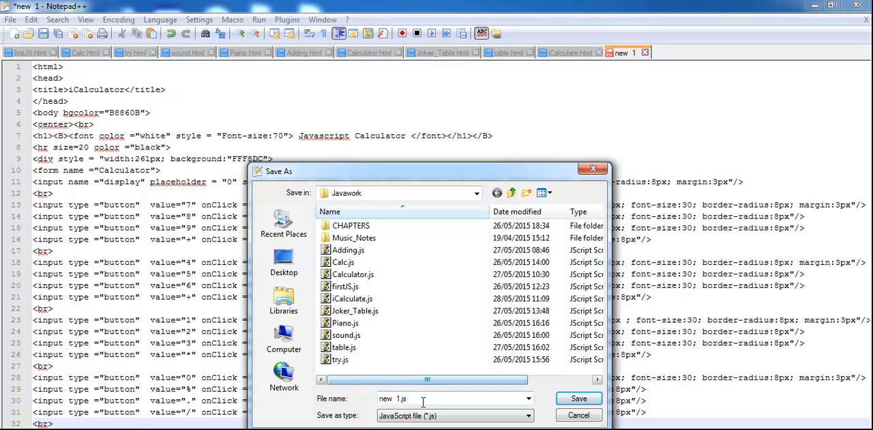
{"action": "triple_click", "coordinate": [423, 398]}
{"action": "type", "text": "iCalc"}
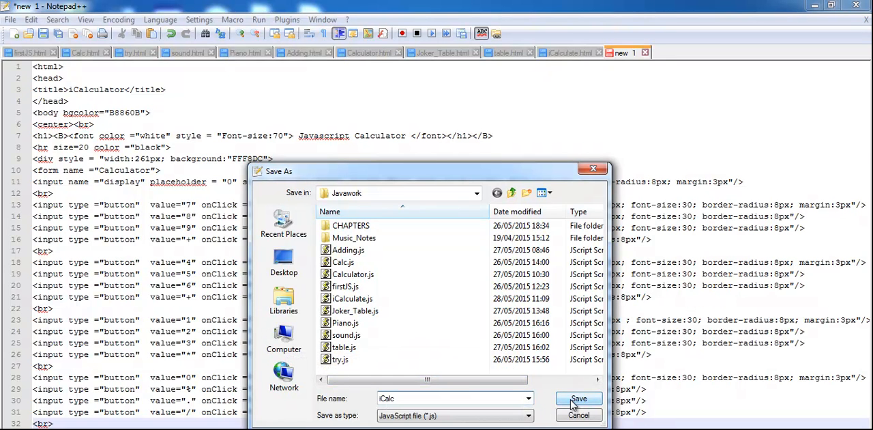
{"action": "left_click", "coordinate": [578, 398]}
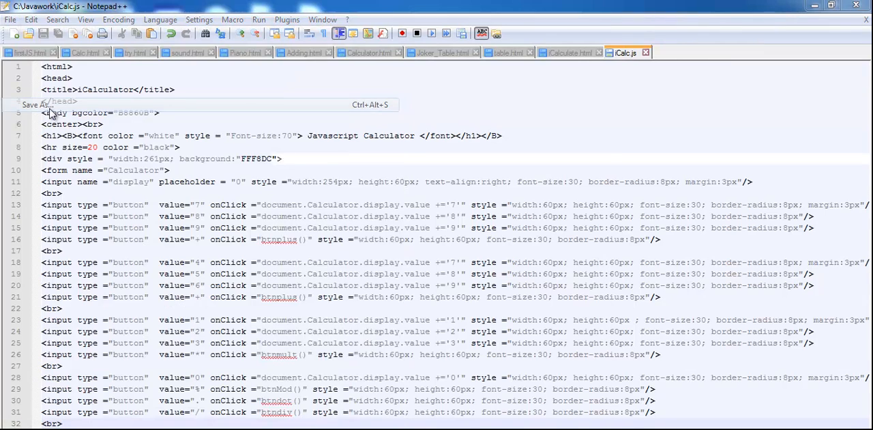
{"action": "left_click", "coordinate": [455, 416]}
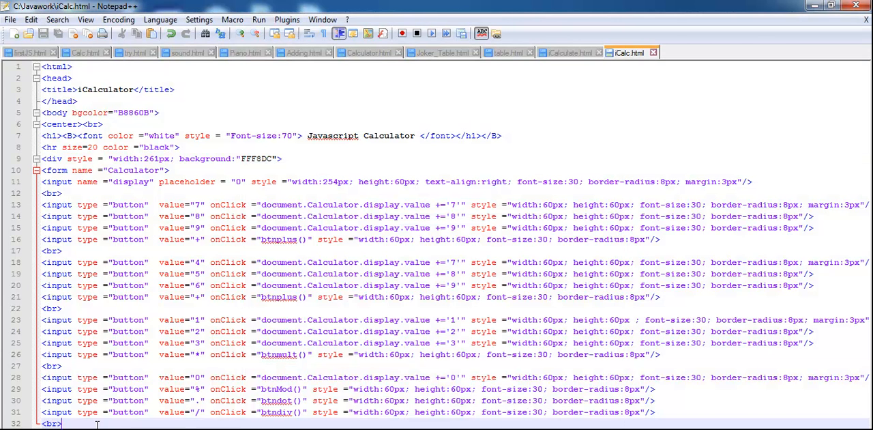
Step: Add an opening <SCRIPT> tag on the blank line after the keypad buttons
{"action": "scroll", "scroll_direction": "down", "scroll_amount": 3}
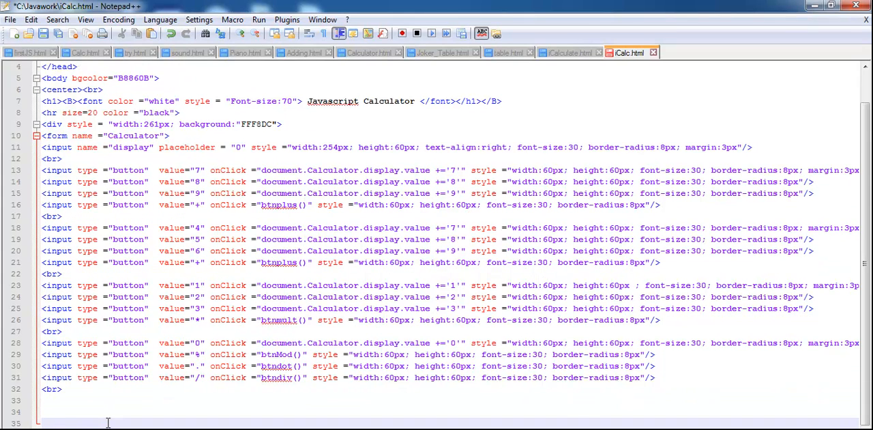
{"action": "scroll", "scroll_direction": "down", "scroll_amount": 3}
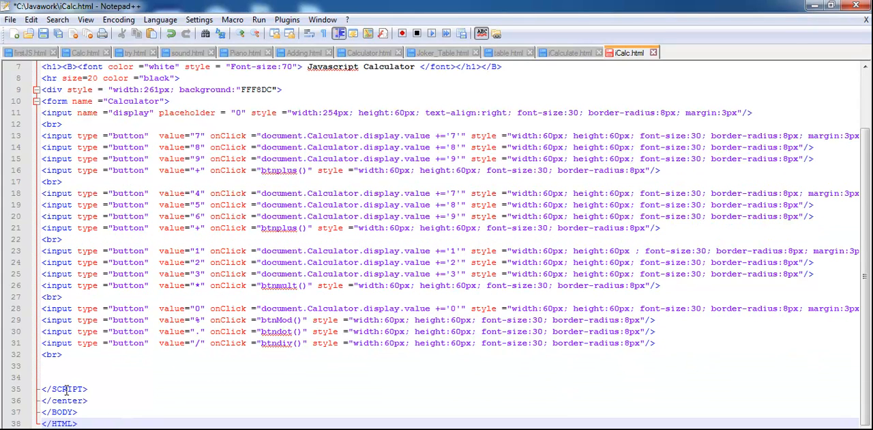
{"action": "left_click", "coordinate": [62, 423]}
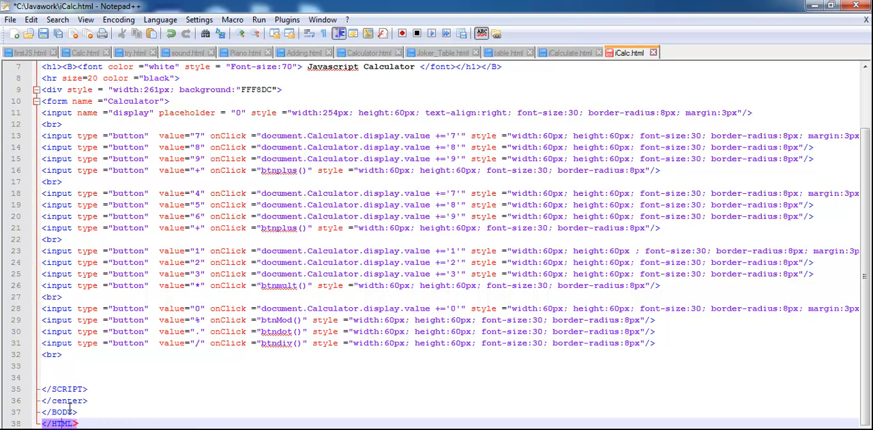
{"action": "left_click", "coordinate": [61, 388]}
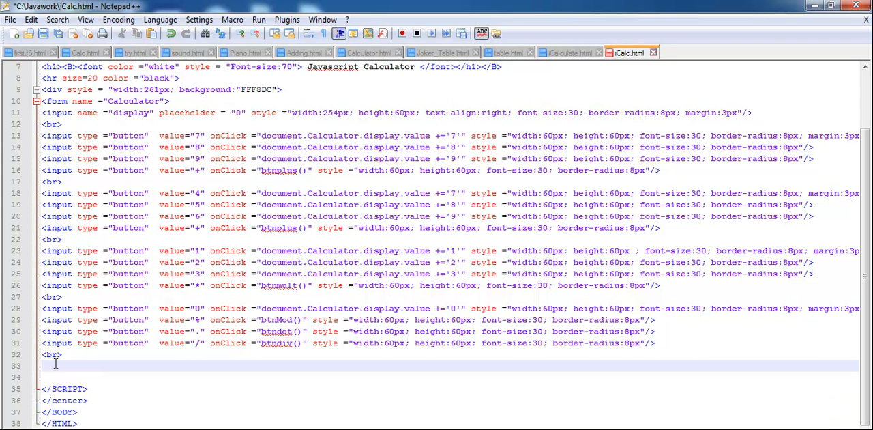
{"action": "type", "text": "<SCRIPT>"}
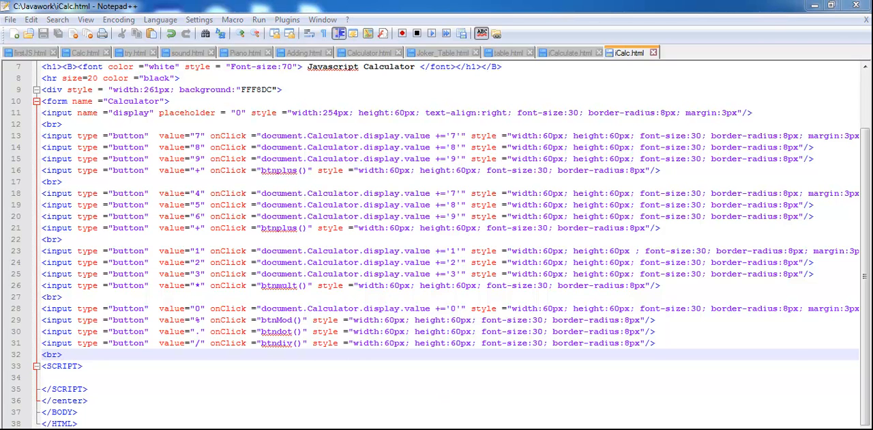
{"action": "left_click", "coordinate": [258, 19]}
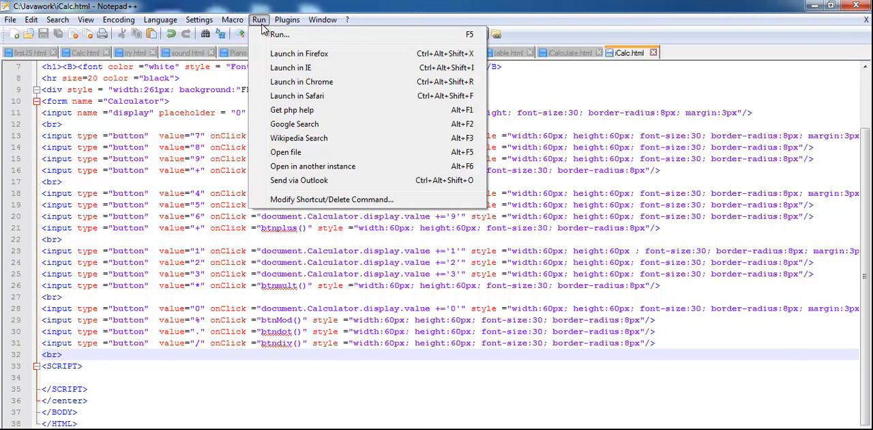
Step: Launch iCalc.html in IE, maximize the window, and test a keypad digit
{"action": "left_click", "coordinate": [290, 68]}
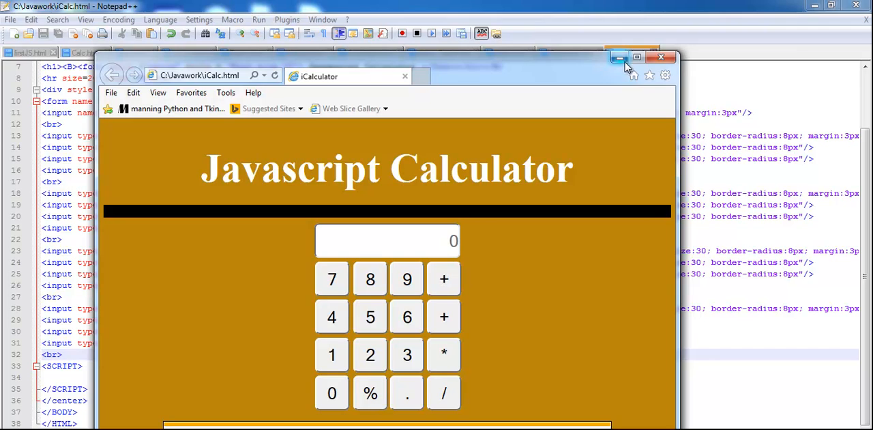
{"action": "left_click", "coordinate": [637, 57]}
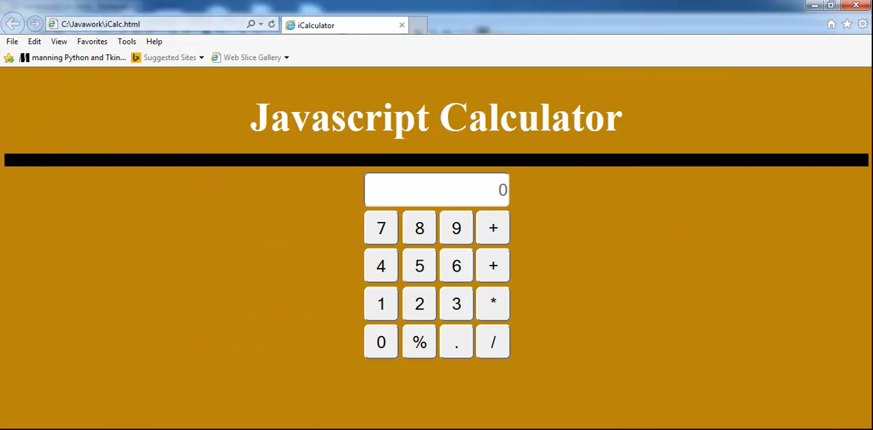
{"action": "left_click", "coordinate": [456, 227]}
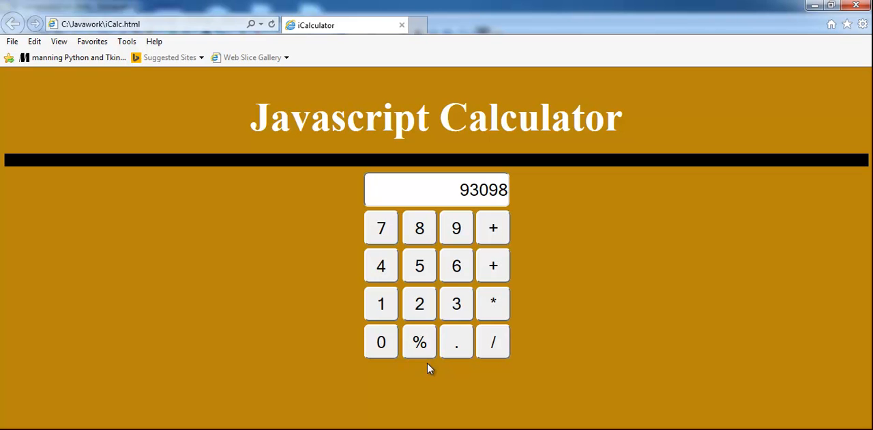
{"action": "mouse_move", "coordinate": [474, 379]}
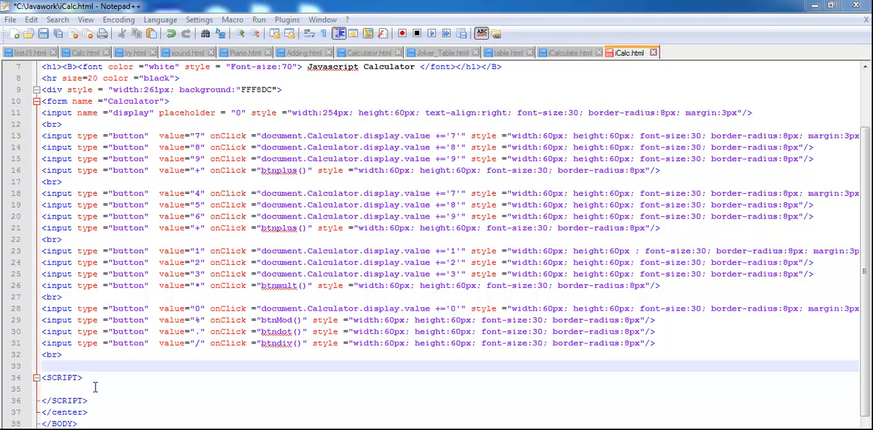
Step: Delete the blank line above the equals button and label the clear button C
{"action": "scroll", "scroll_direction": "down", "scroll_amount": 3}
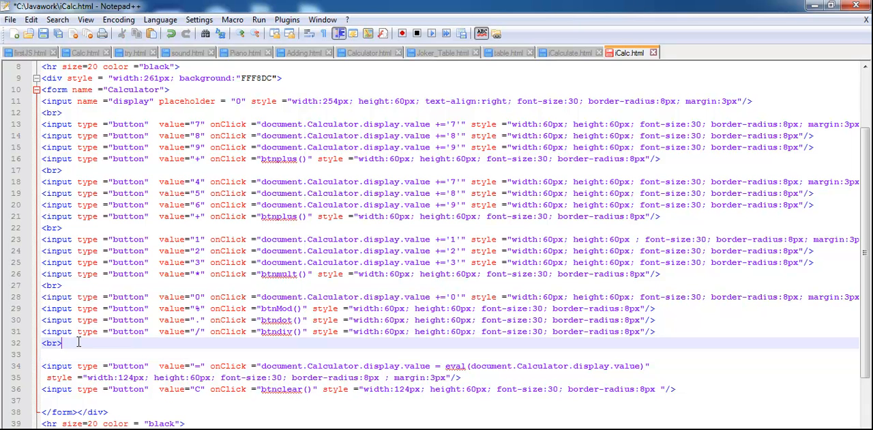
{"action": "key", "text": "Delete"}
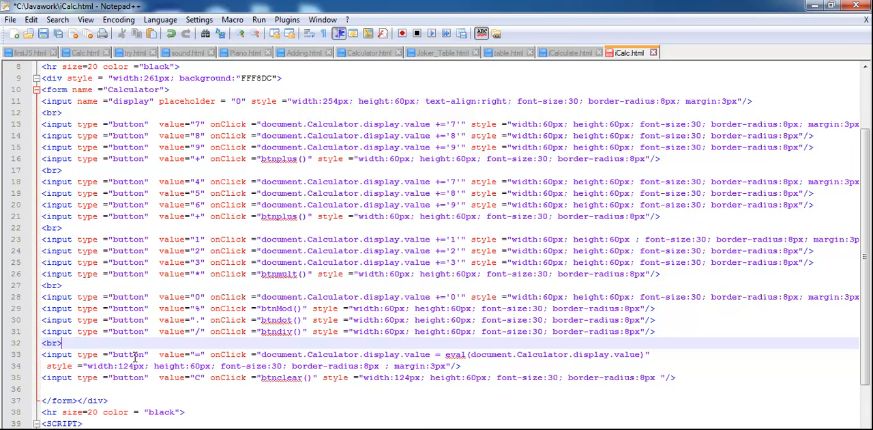
{"action": "mouse_move", "coordinate": [505, 343]}
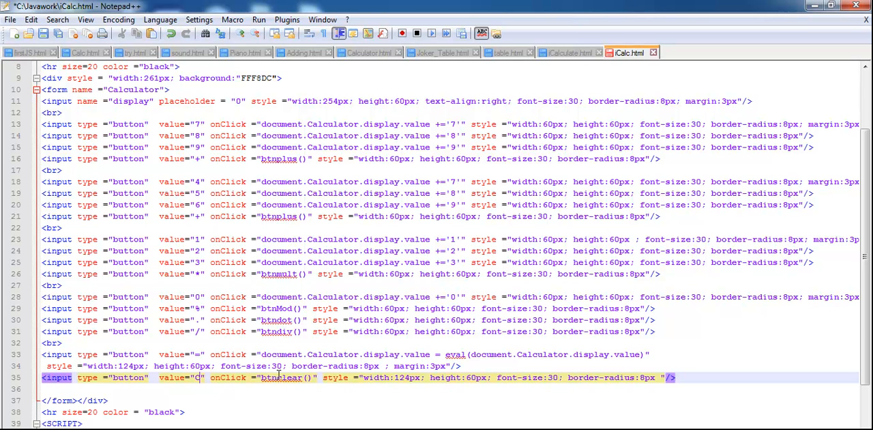
{"action": "type", "text": "C"}
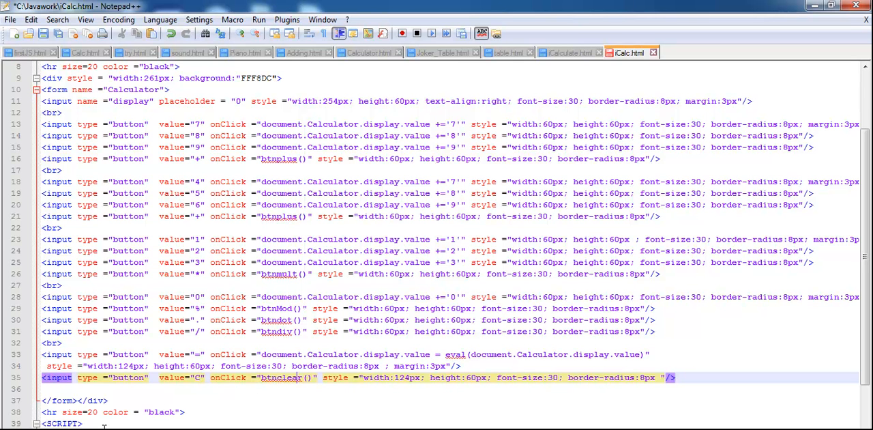
Step: Scroll through the SCRIPT block holding btnplus, btnsub, btnmult, btnMod, btndot, btndiv and btnclear
{"action": "scroll", "scroll_direction": "down", "scroll_amount": 3}
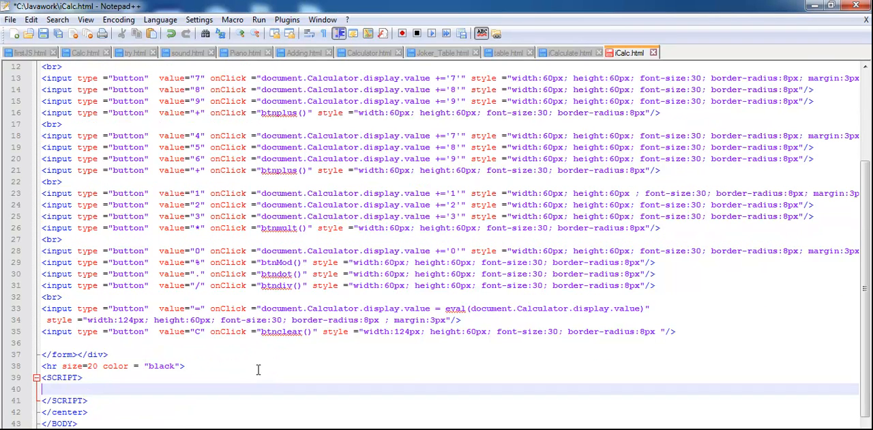
{"action": "mouse_move", "coordinate": [311, 331]}
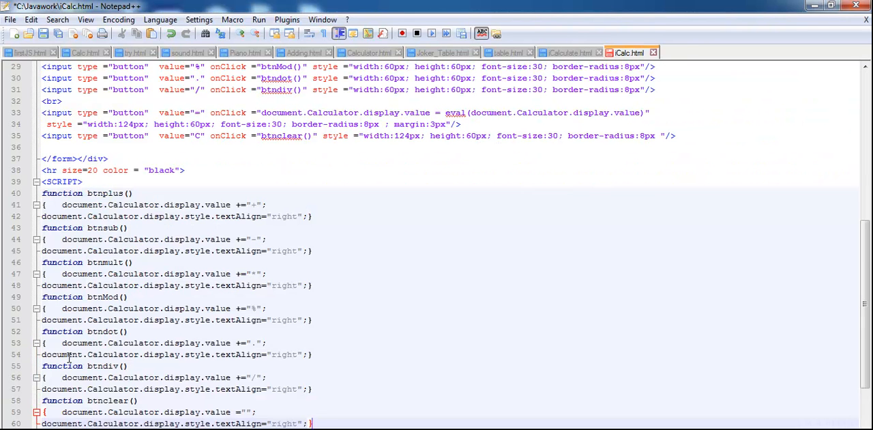
{"action": "scroll", "scroll_direction": "down", "scroll_amount": 3}
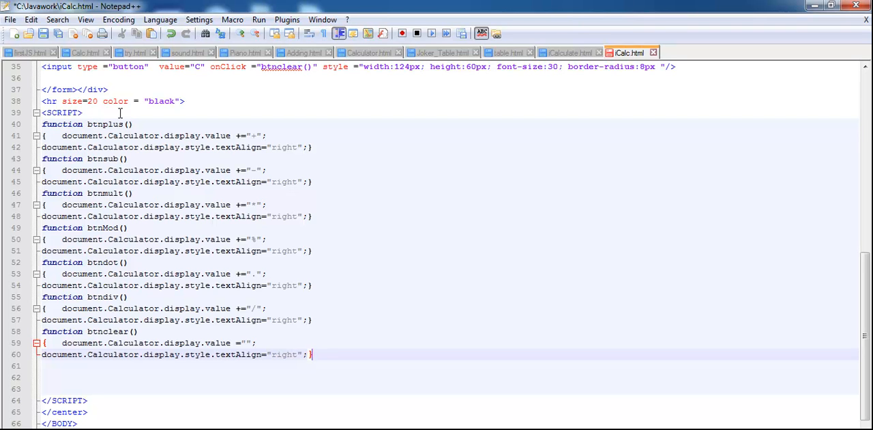
Step: Correct the 4/5/6 onClick values and turn the fourth button into '-' calling btnsub()
{"action": "double_click", "coordinate": [105, 124]}
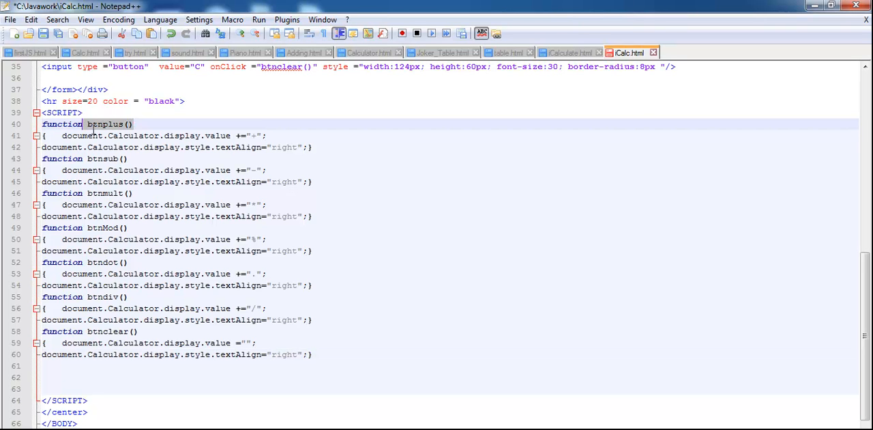
{"action": "scroll", "scroll_direction": "up", "scroll_amount": 3}
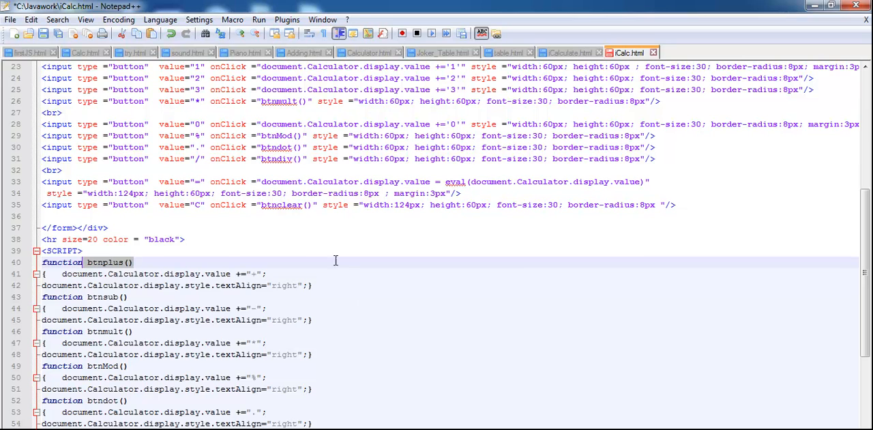
{"action": "scroll", "scroll_direction": "up", "scroll_amount": 3}
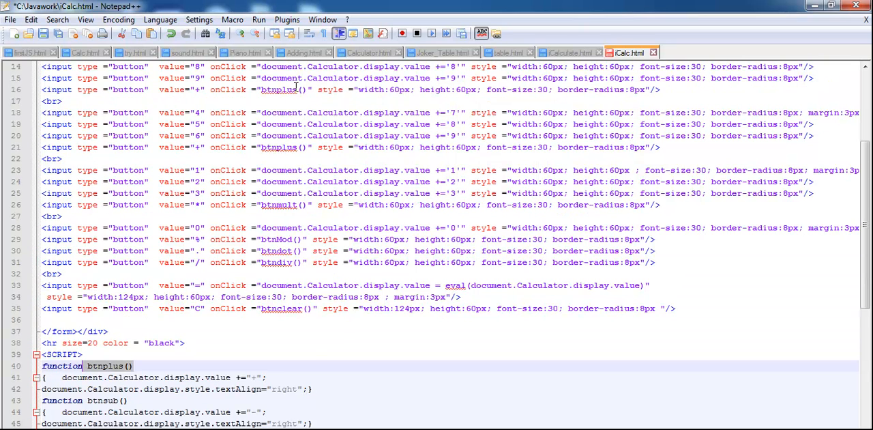
{"action": "scroll", "scroll_direction": "up", "scroll_amount": 3}
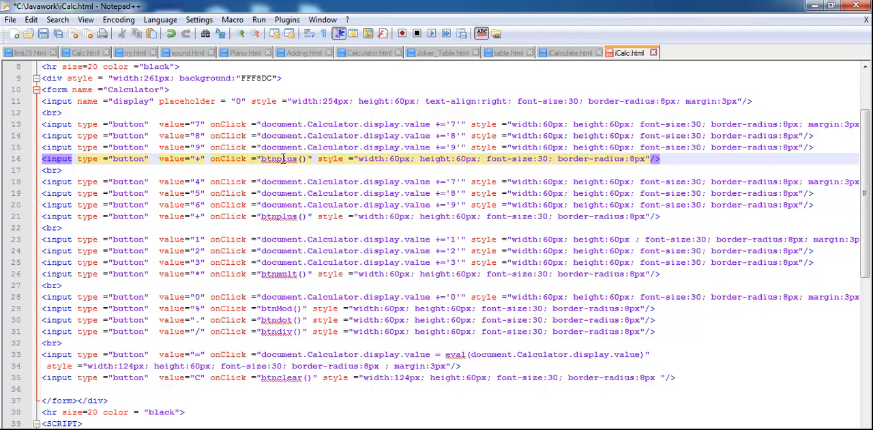
{"action": "scroll", "scroll_direction": "down", "scroll_amount": 3}
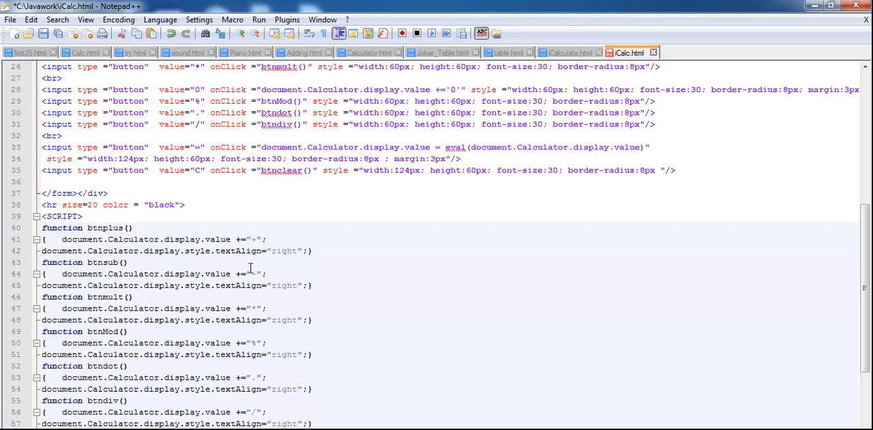
{"action": "scroll", "scroll_direction": "up", "scroll_amount": 3}
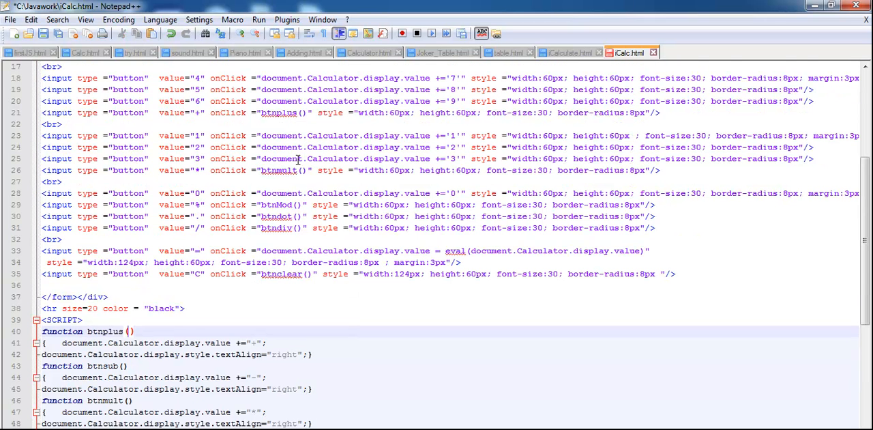
{"action": "left_click", "coordinate": [286, 170]}
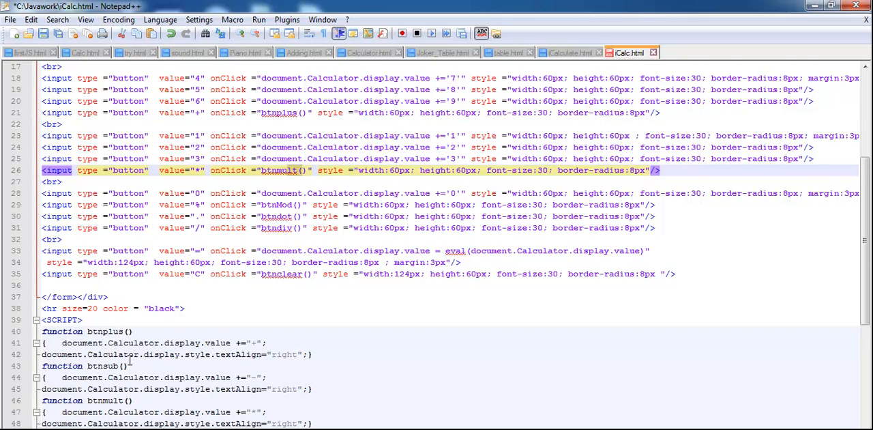
{"action": "scroll", "scroll_direction": "up", "scroll_amount": 3}
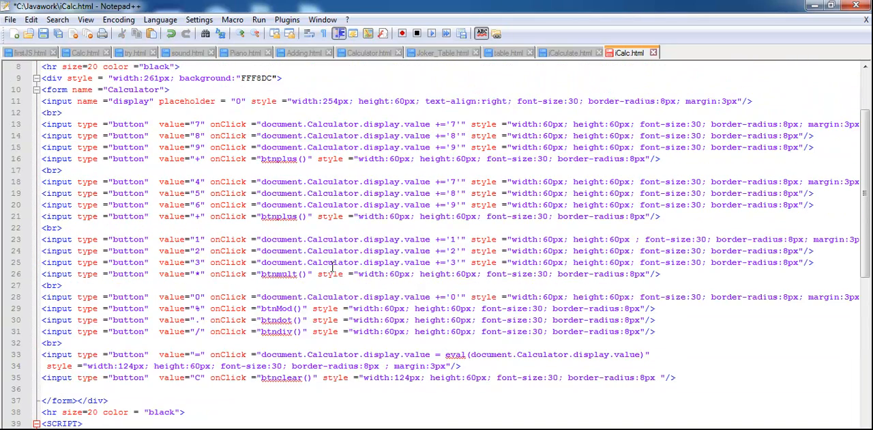
{"action": "scroll", "scroll_direction": "up", "scroll_amount": 3}
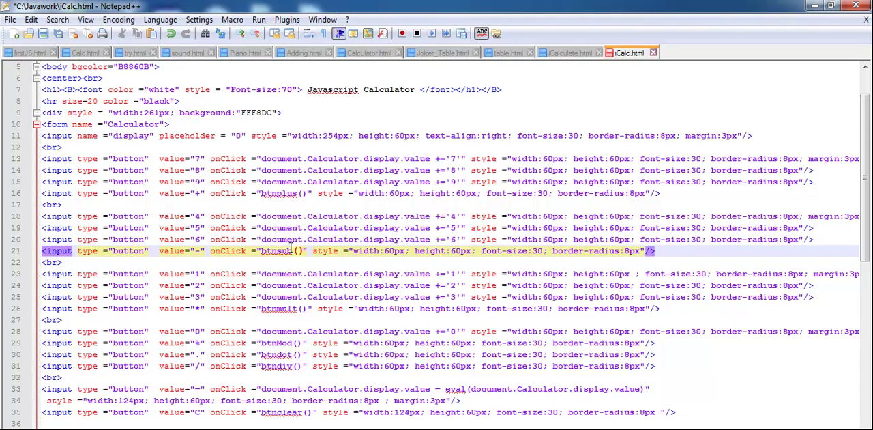
Step: Launch the saved iCalc.html in Internet Explorer
{"action": "scroll", "scroll_direction": "down", "scroll_amount": 3}
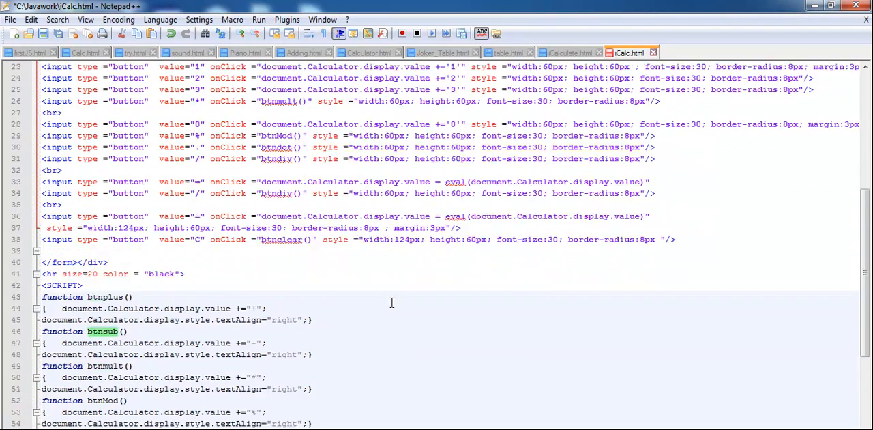
{"action": "scroll", "scroll_direction": "down", "scroll_amount": 3}
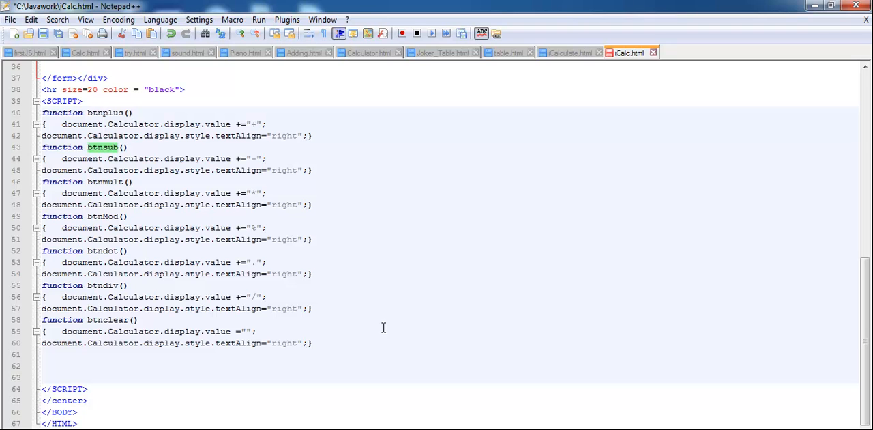
{"action": "scroll", "scroll_direction": "up", "scroll_amount": 3}
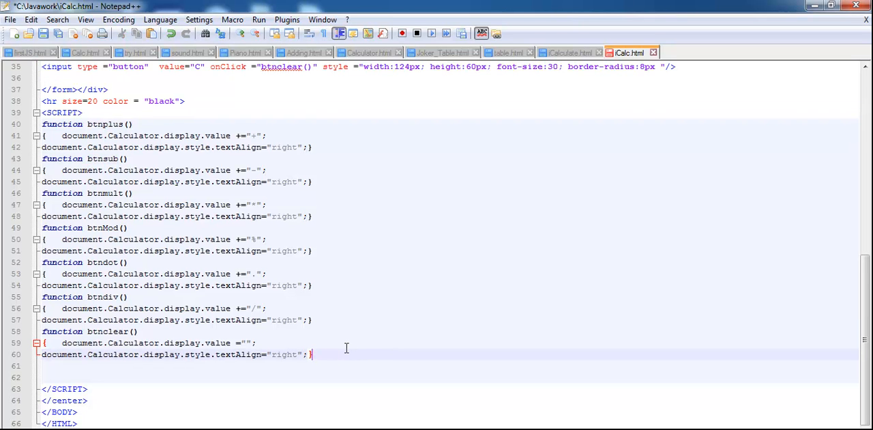
{"action": "scroll", "scroll_direction": "up", "scroll_amount": 3}
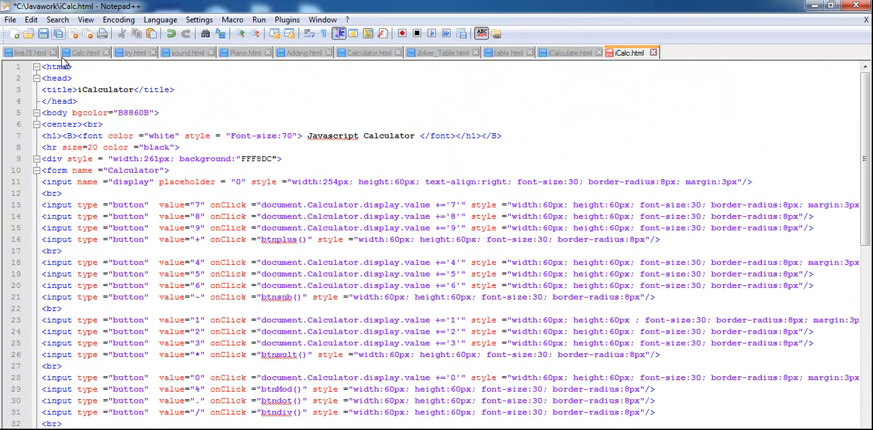
{"action": "left_click", "coordinate": [258, 19]}
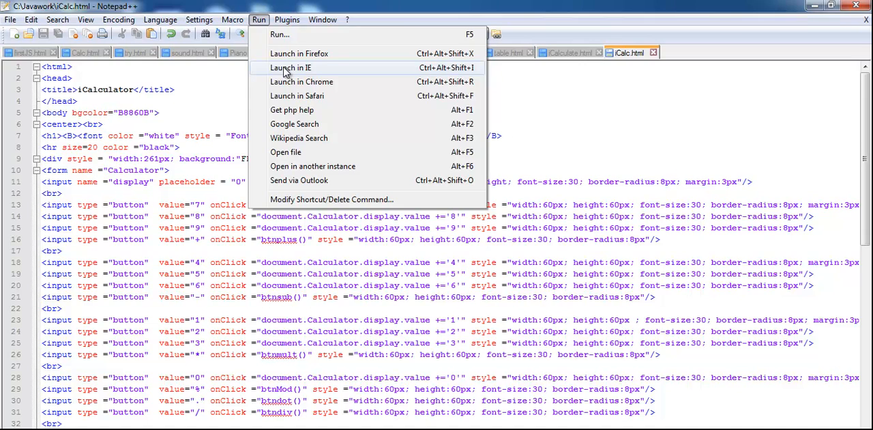
{"action": "left_click", "coordinate": [289, 67]}
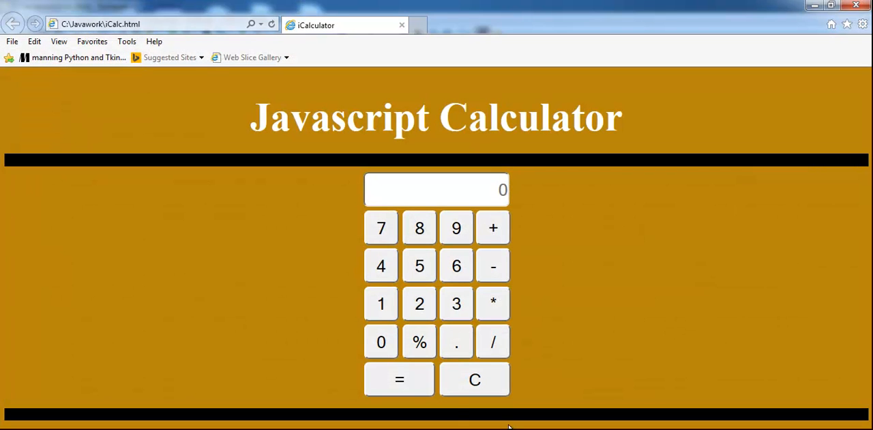
Step: Compute 10/3 on the calculator, showing 3.333…, then clear the display to 0
{"action": "left_click", "coordinate": [418, 265]}
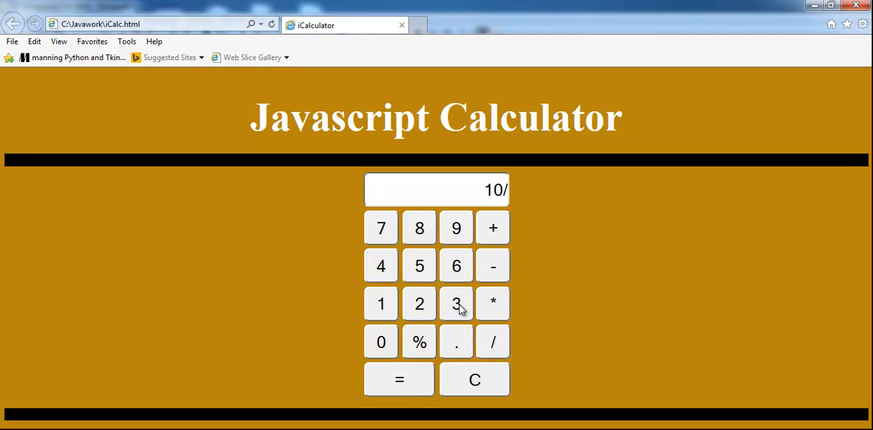
{"action": "left_click", "coordinate": [399, 379]}
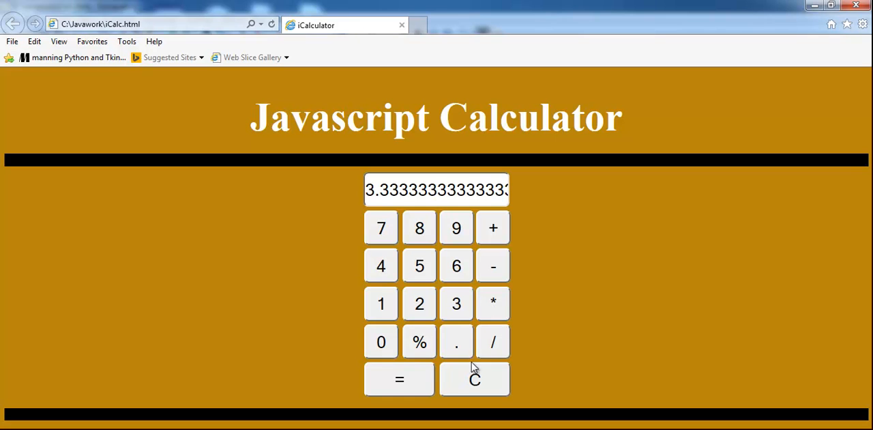
{"action": "mouse_move", "coordinate": [471, 348]}
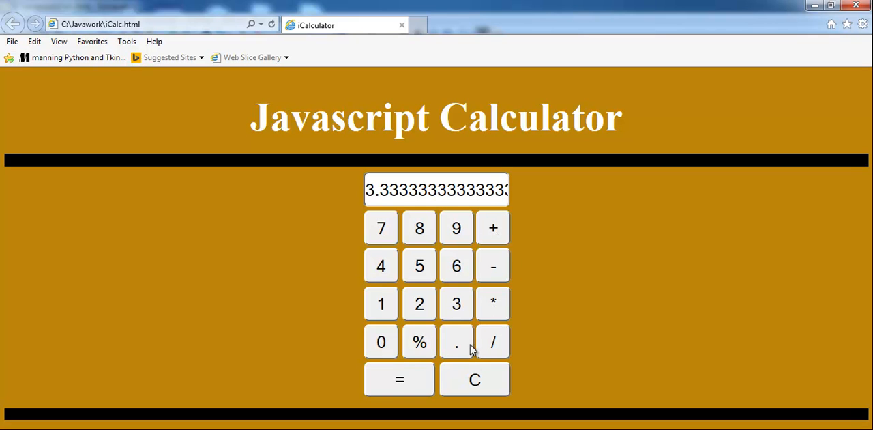
{"action": "left_click", "coordinate": [474, 379]}
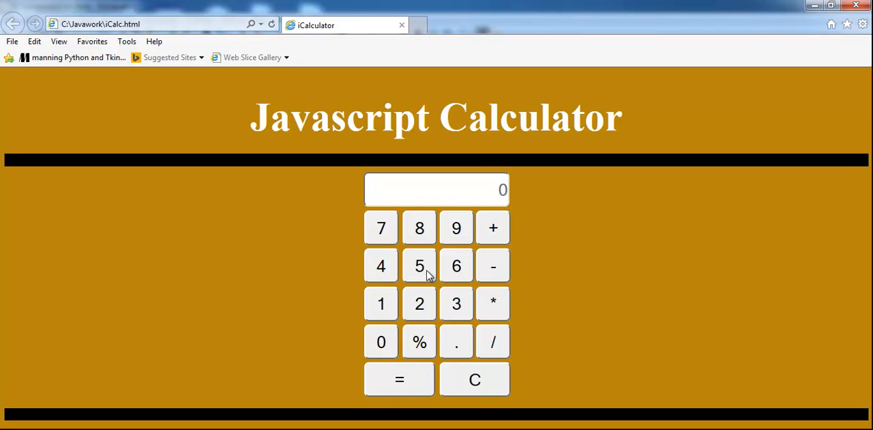
Step: Compute 7%5, giving 2, then multiply 2 by 5
{"action": "left_click", "coordinate": [381, 227]}
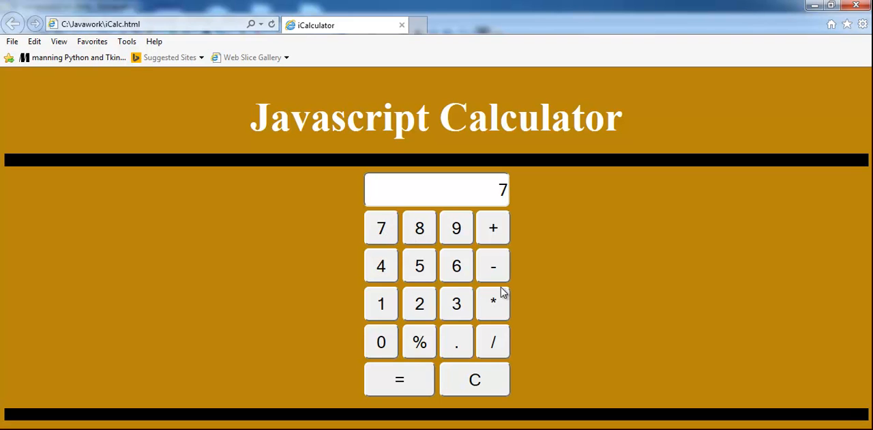
{"action": "left_click", "coordinate": [419, 342]}
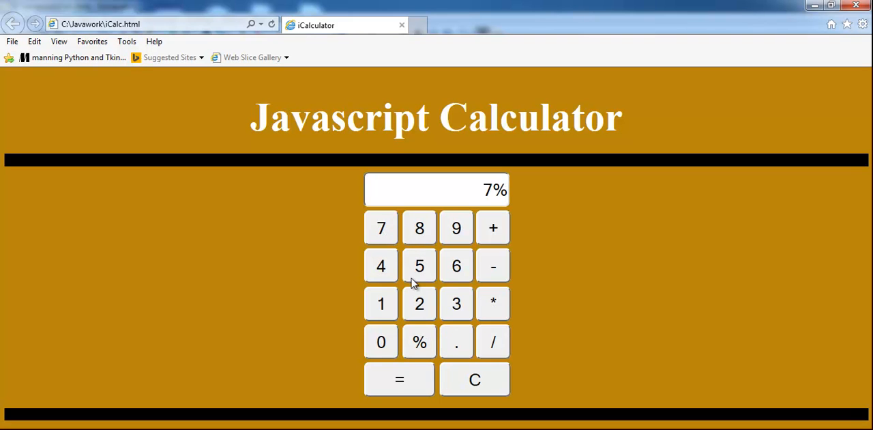
{"action": "left_click", "coordinate": [399, 379]}
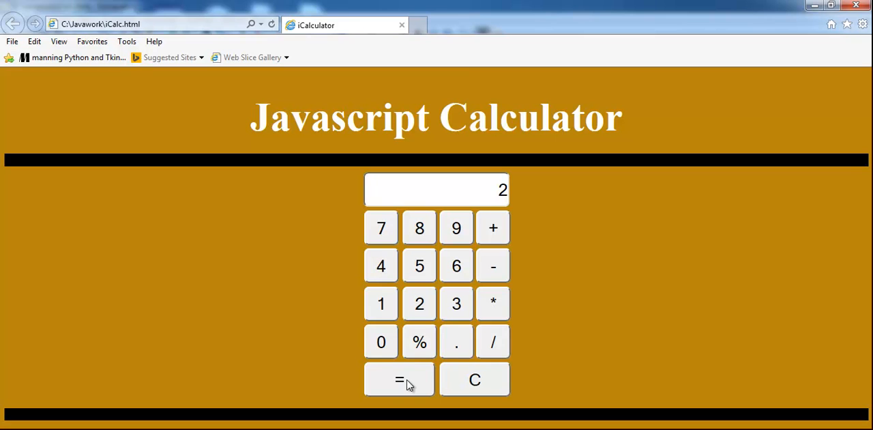
{"action": "left_click", "coordinate": [493, 303]}
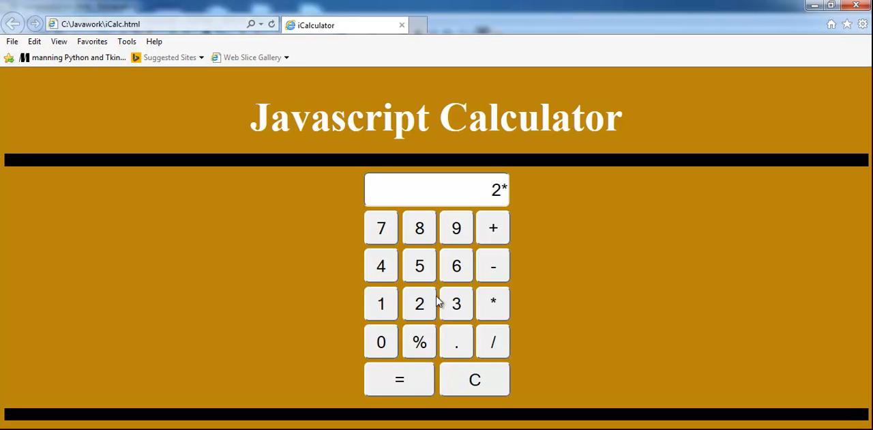
{"action": "left_click", "coordinate": [419, 265]}
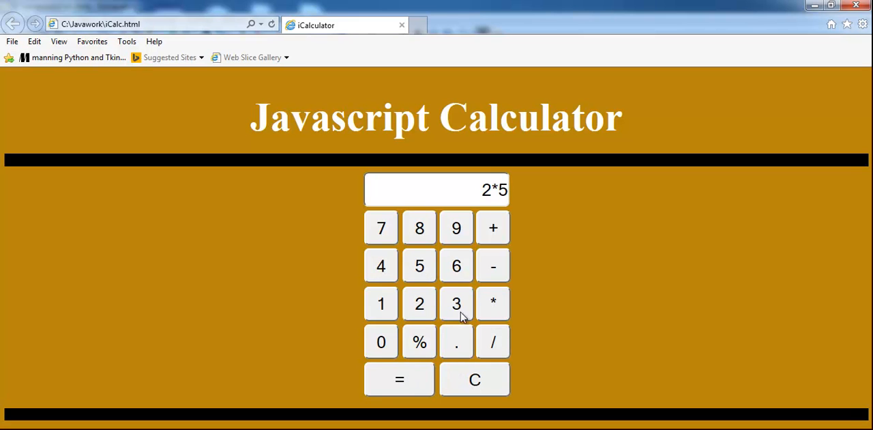
{"action": "left_click", "coordinate": [399, 379]}
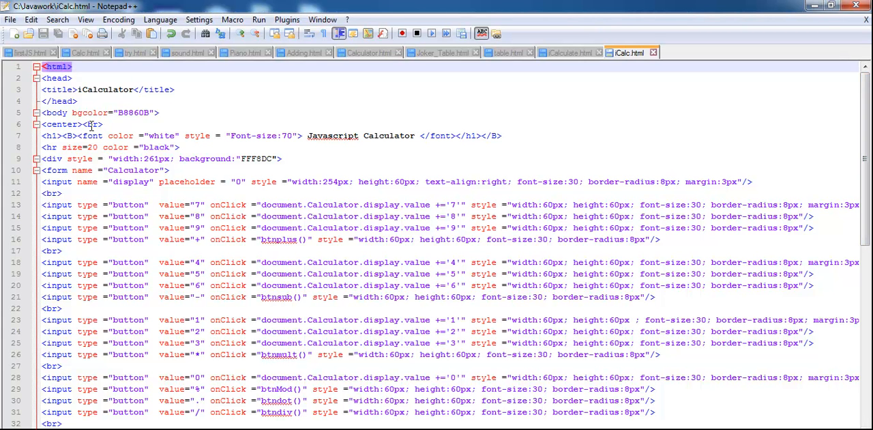
Step: Review the button code, the equals key and the btndiv function in iCalc.html
{"action": "left_click", "coordinate": [107, 90]}
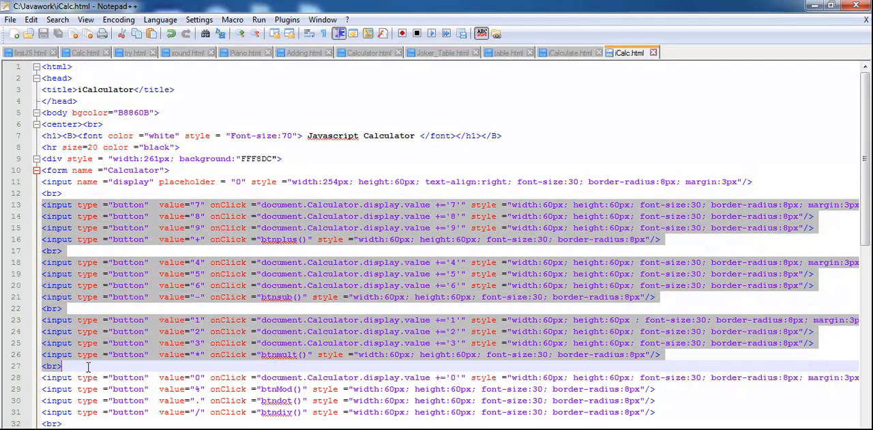
{"action": "mouse_move", "coordinate": [440, 253]}
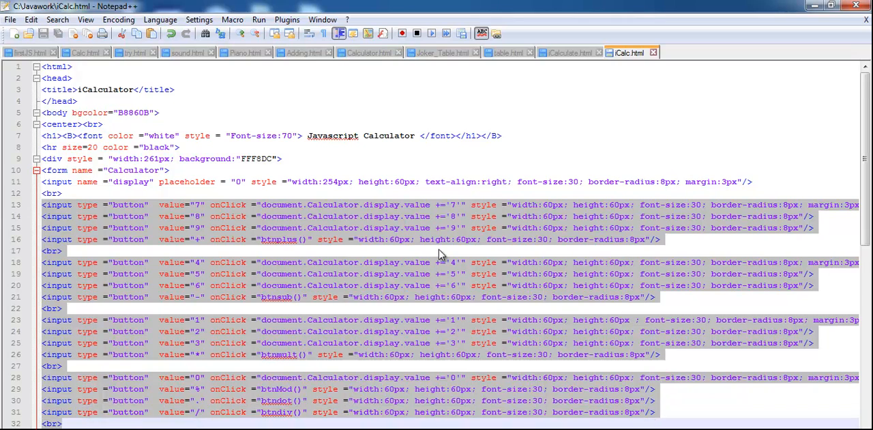
{"action": "scroll", "scroll_direction": "down", "scroll_amount": 3}
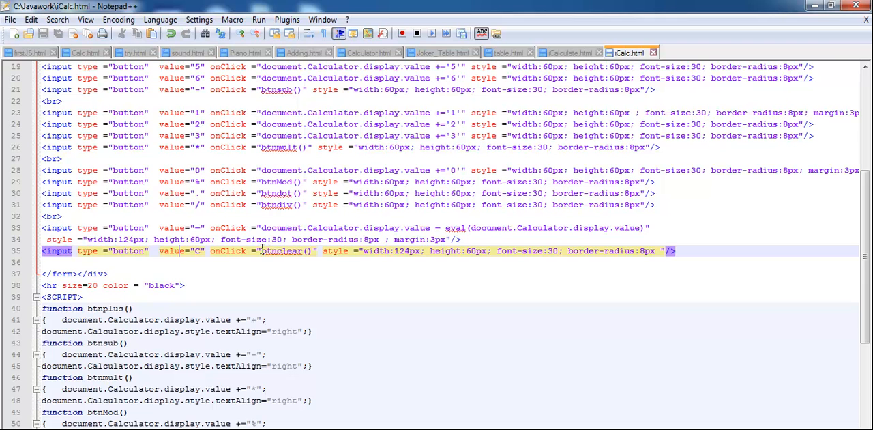
{"action": "left_click", "coordinate": [307, 227]}
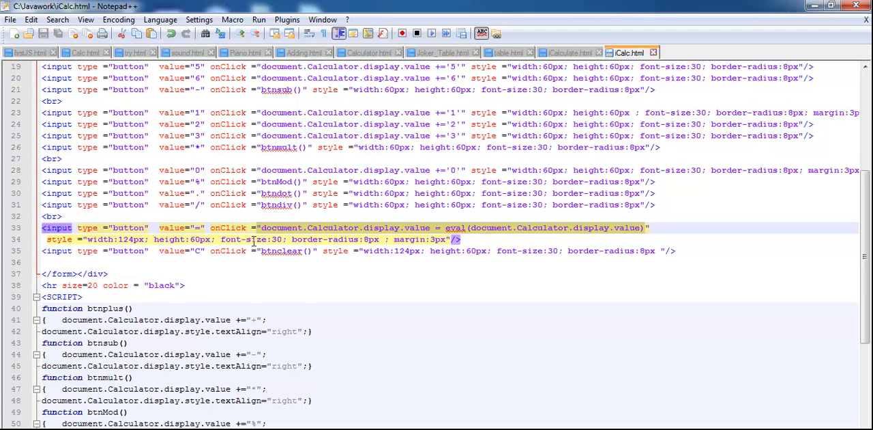
{"action": "scroll", "scroll_direction": "down", "scroll_amount": 3}
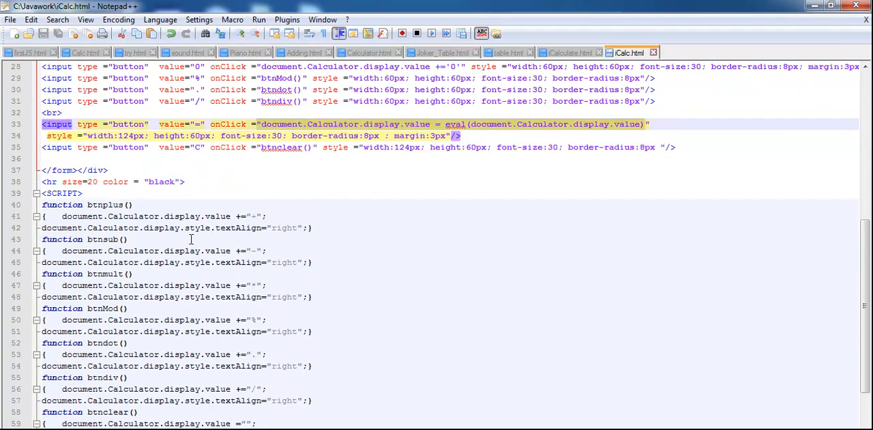
{"action": "scroll", "scroll_direction": "down", "scroll_amount": 3}
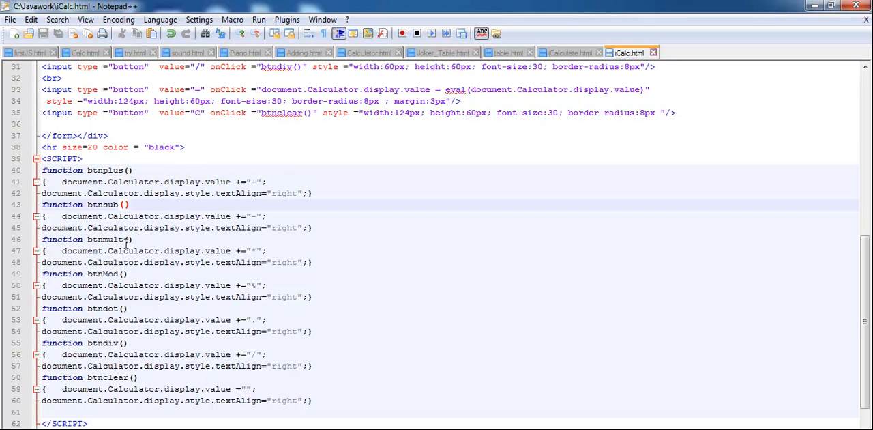
{"action": "left_click", "coordinate": [127, 274]}
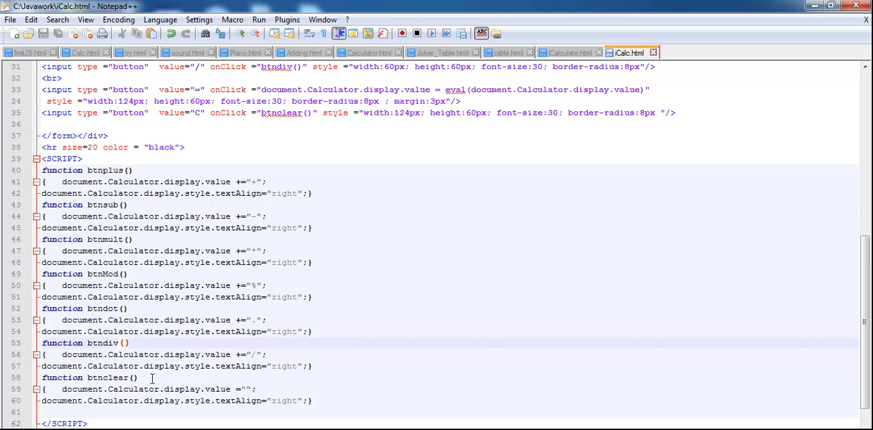
Step: Relaunch the calculator page in Internet Explorer, its display reading 0
{"action": "scroll", "scroll_direction": "down", "scroll_amount": 3}
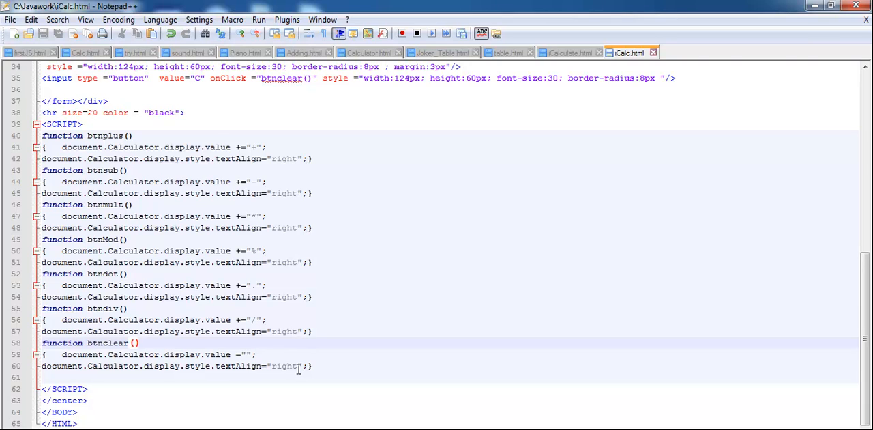
{"action": "scroll", "scroll_direction": "up", "scroll_amount": 3}
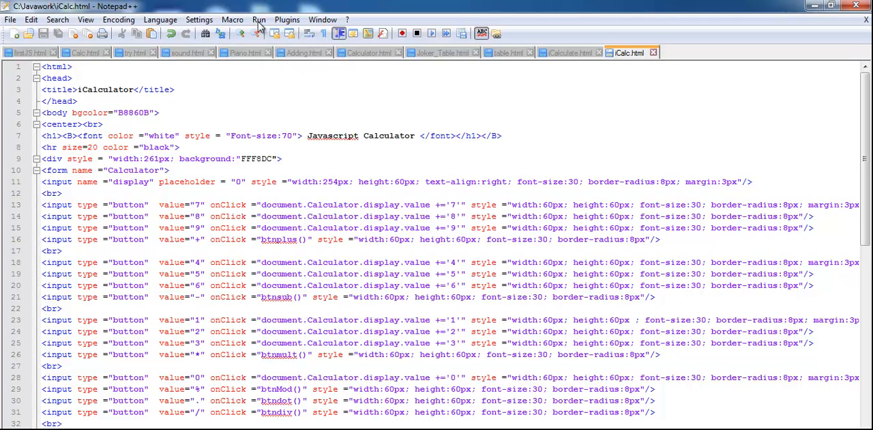
{"action": "left_click", "coordinate": [258, 19]}
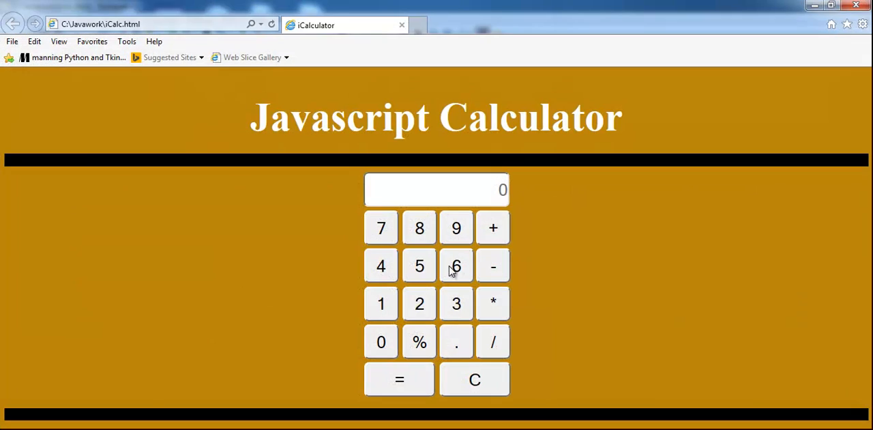